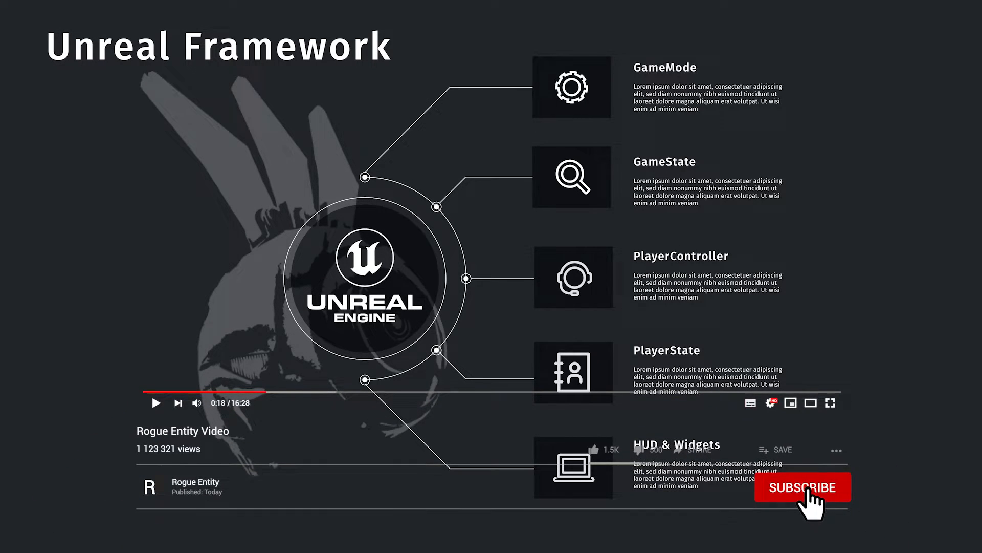
Leave the Unreal Framework slideshow for the RTSFramework solution in Rider
{"action": "left_click", "coordinate": [802, 487]}
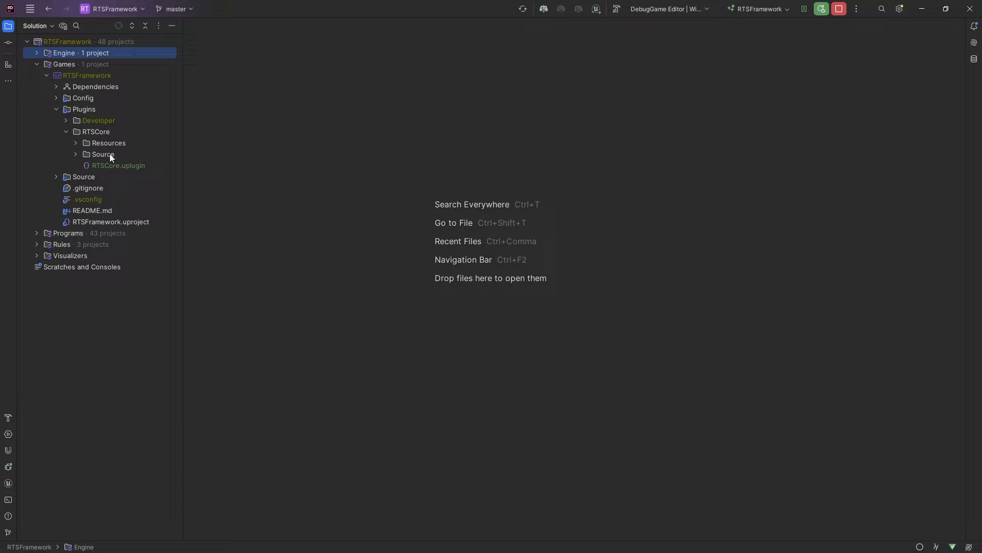
Expand Plugins > RTSCore > Source and bring up the Public folder's Add menu
{"action": "left_click", "coordinate": [97, 131]}
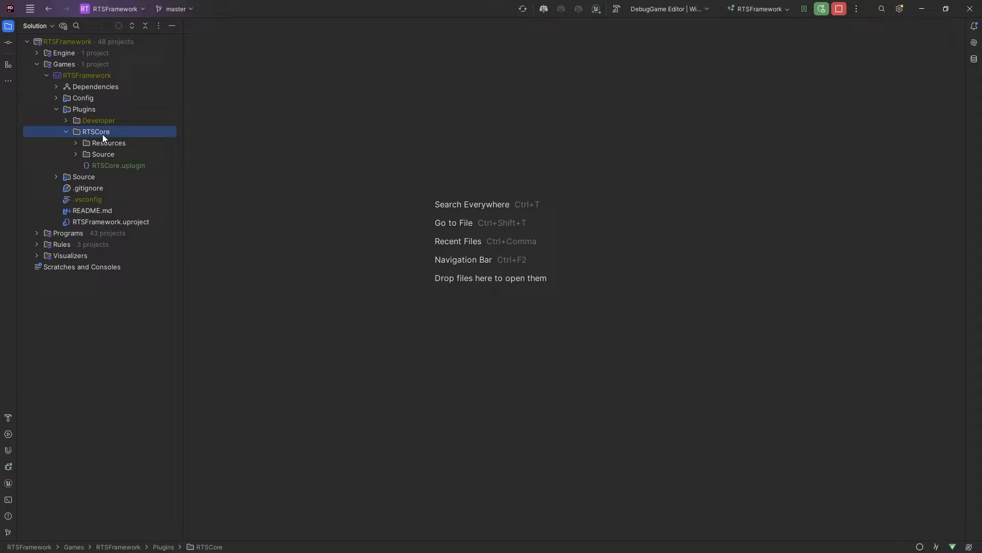
{"action": "left_click", "coordinate": [76, 154]}
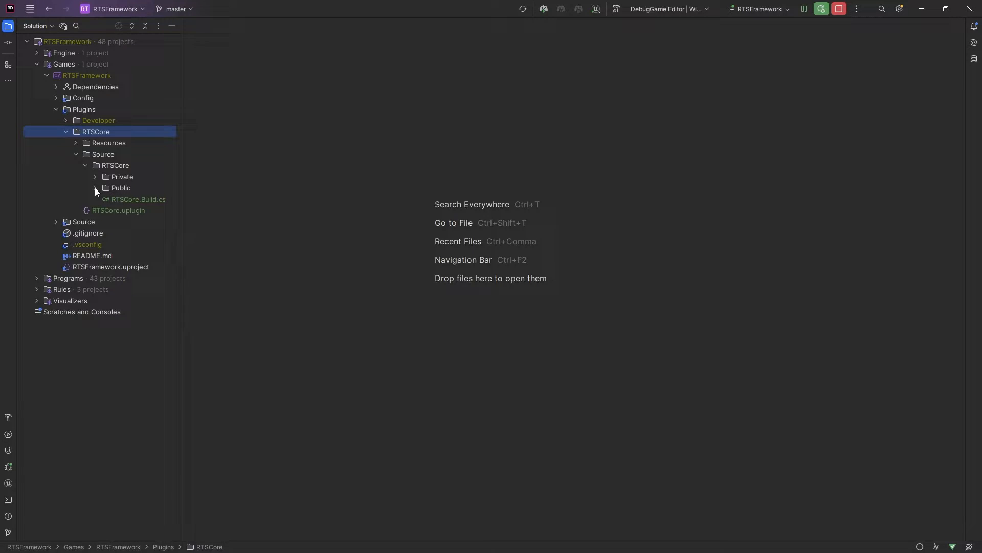
{"action": "right_click", "coordinate": [121, 189]}
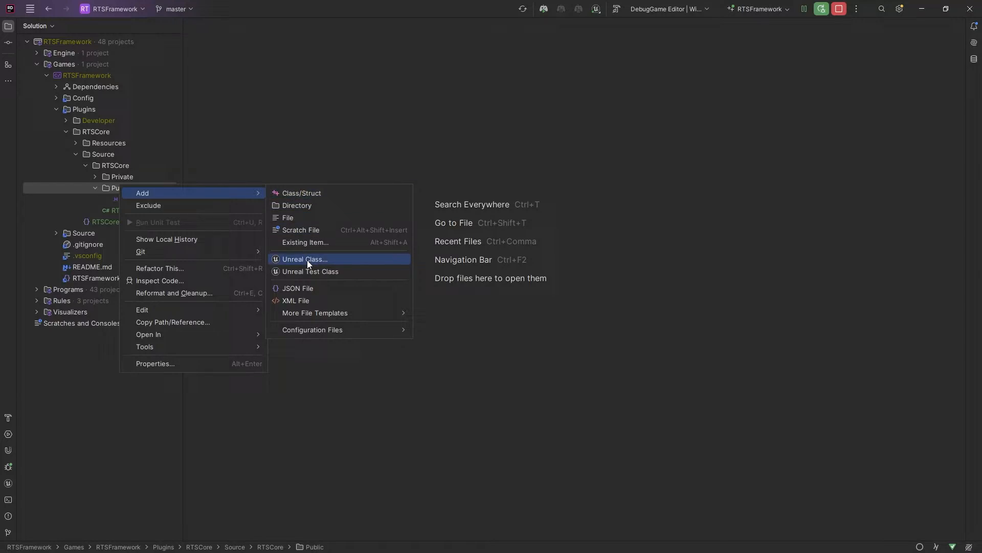
Name the new Unreal class RTSCore_GameInstance and choose UGameInstance as its parent
{"action": "left_click", "coordinate": [305, 259]}
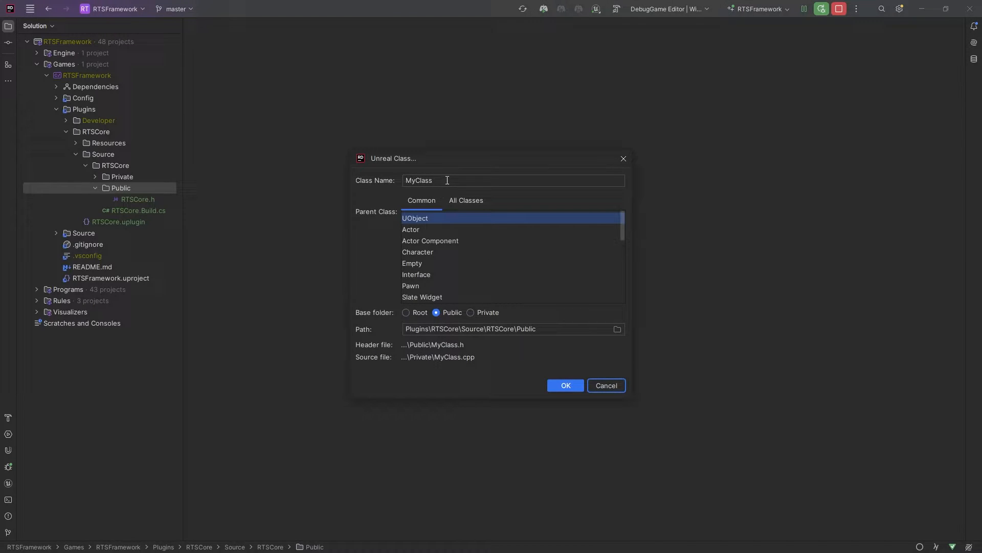
{"action": "type", "text": "RTSCore_"}
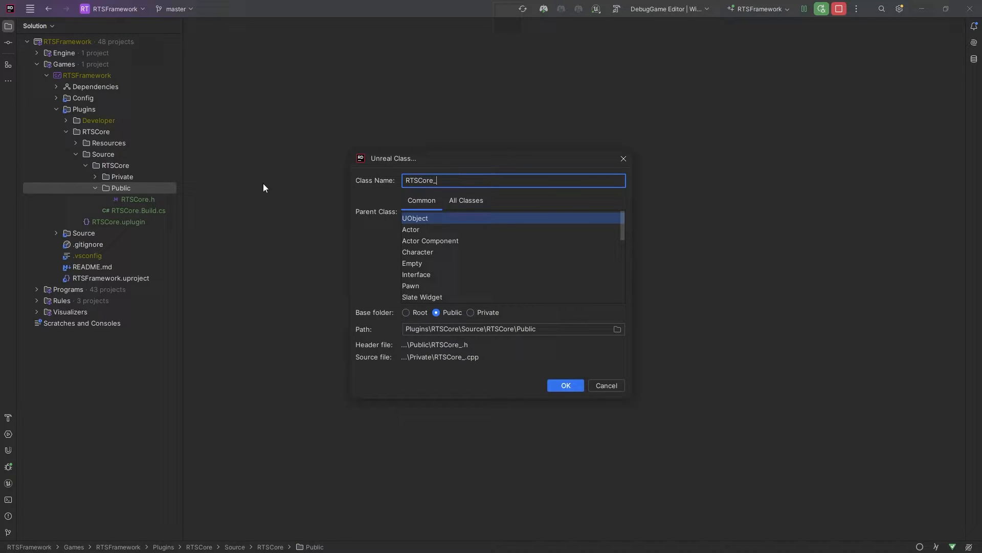
{"action": "type", "text": "Game"}
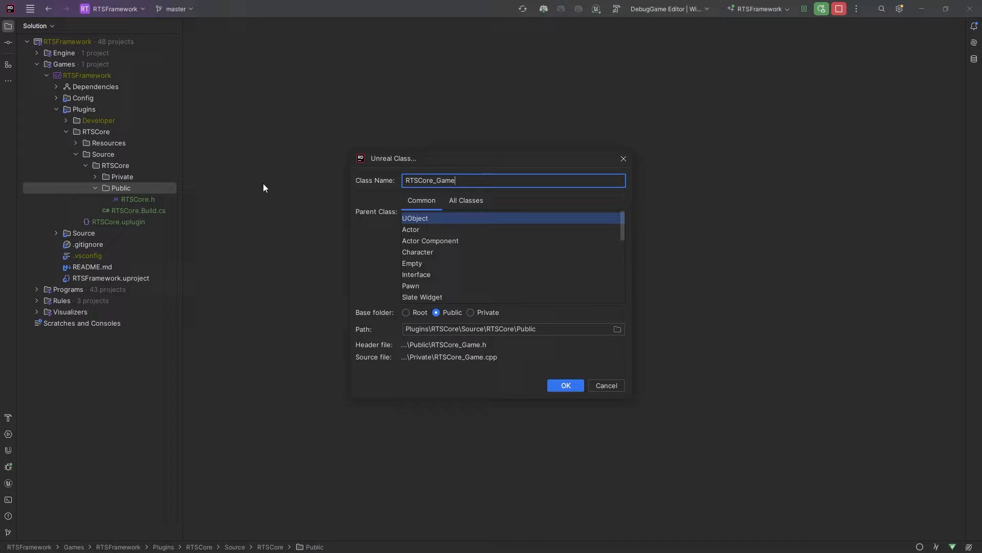
{"action": "type", "text": "Instance"}
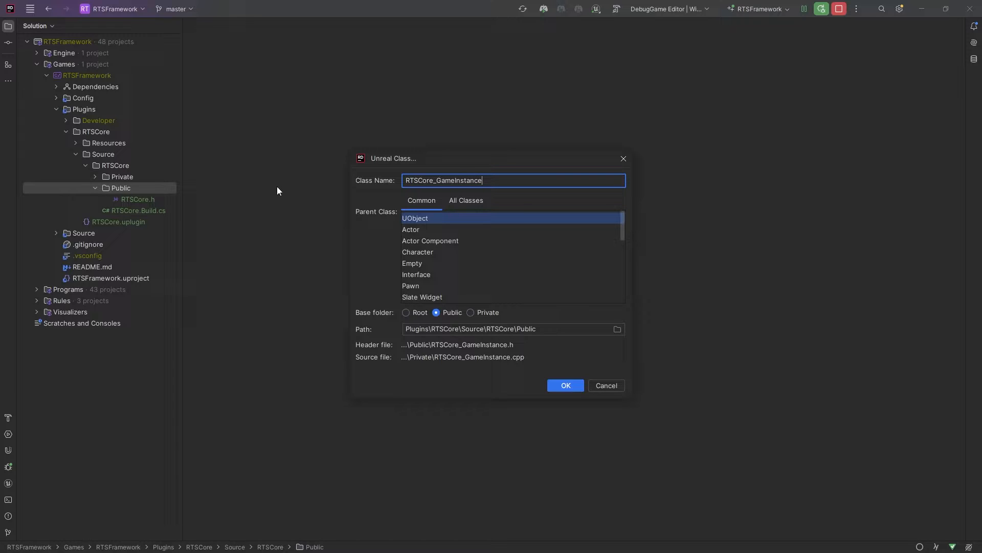
{"action": "mouse_move", "coordinate": [592, 274]}
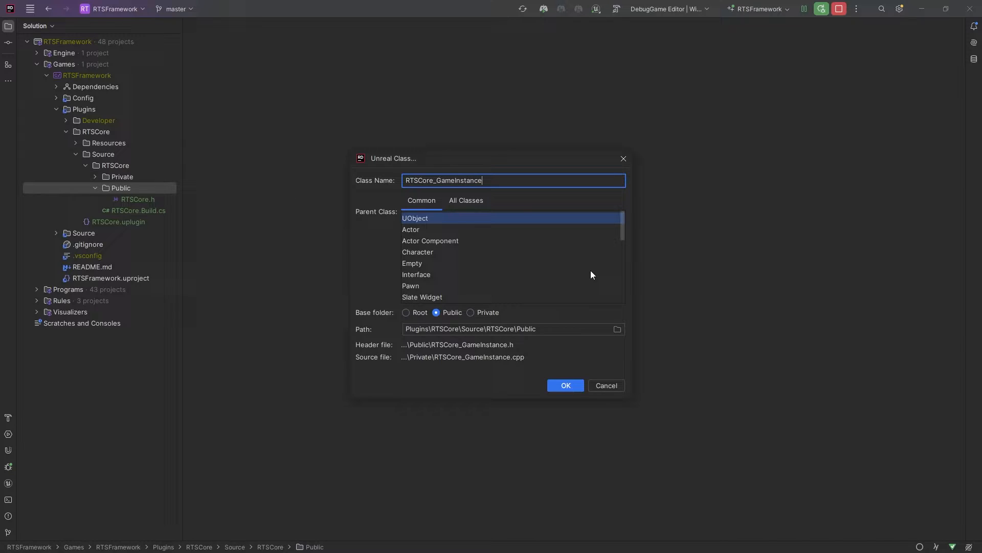
{"action": "scroll", "scroll_direction": "down", "scroll_amount": 3}
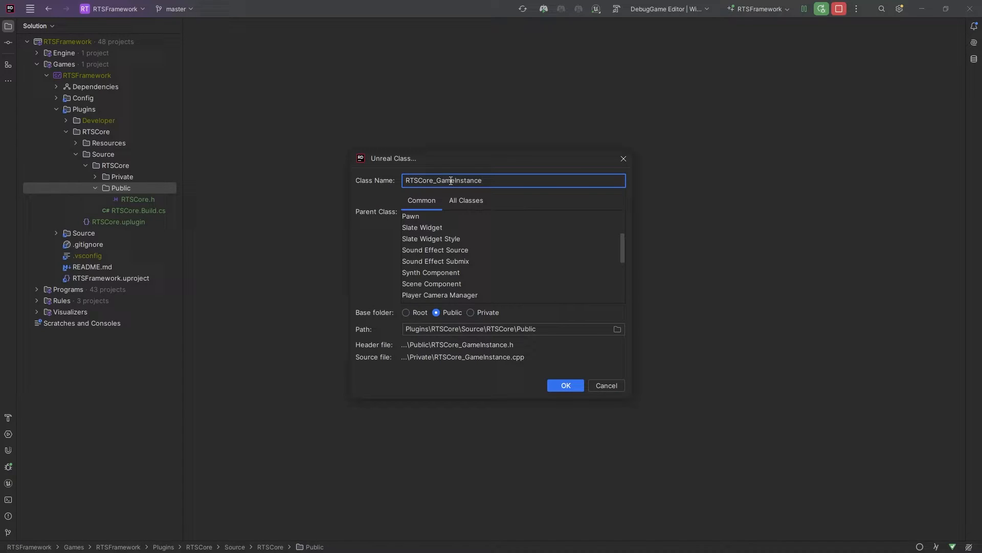
{"action": "mouse_move", "coordinate": [501, 260]}
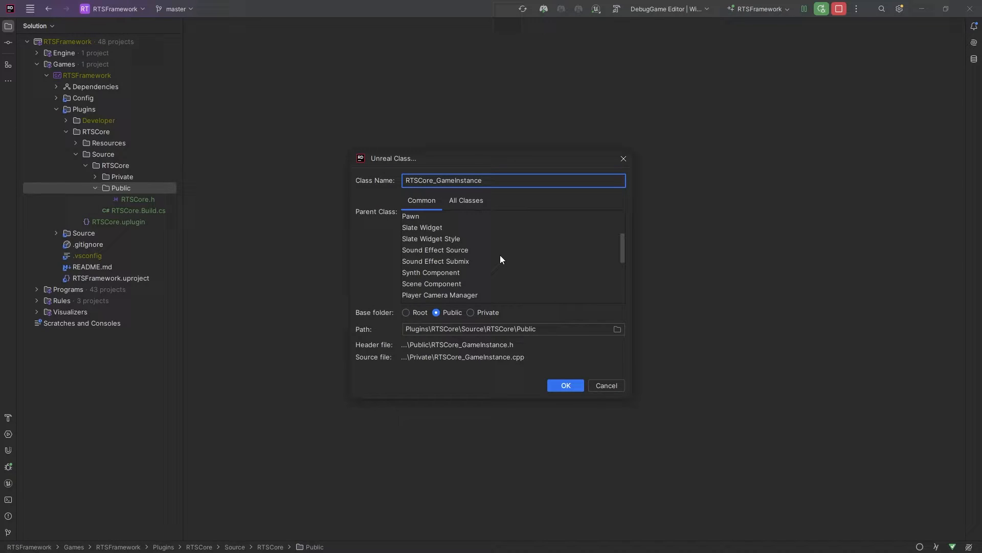
{"action": "scroll", "scroll_direction": "down", "scroll_amount": 3}
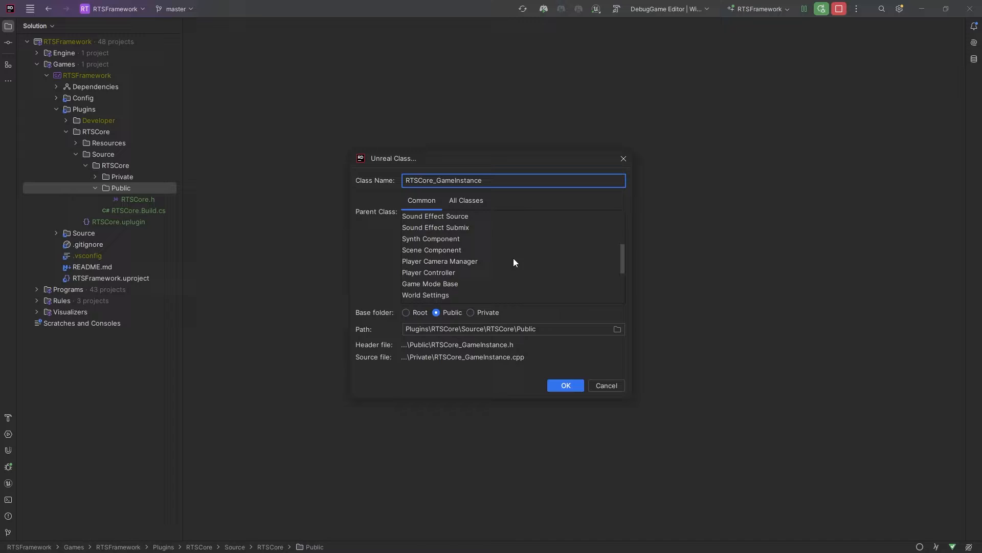
{"action": "left_click", "coordinate": [467, 200]}
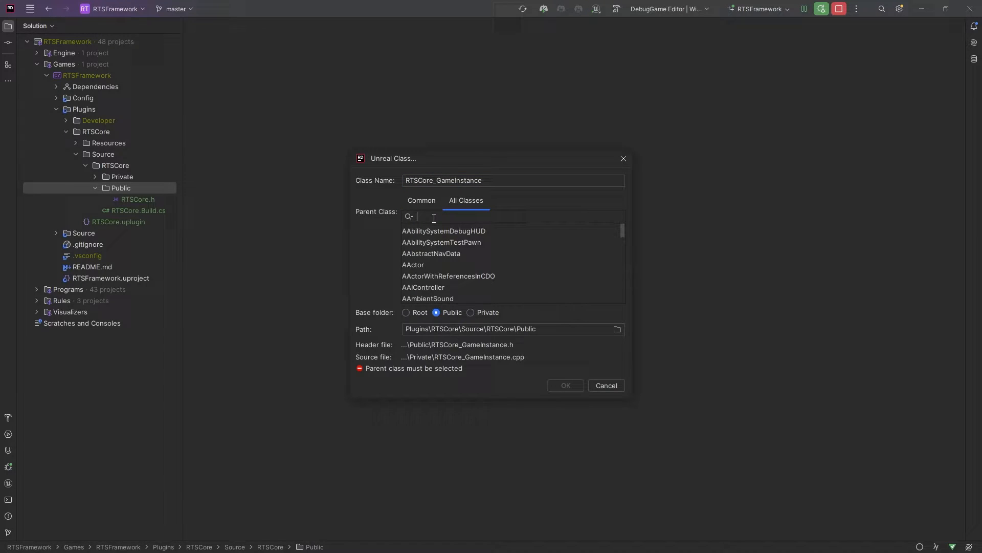
{"action": "type", "text": "gameins"}
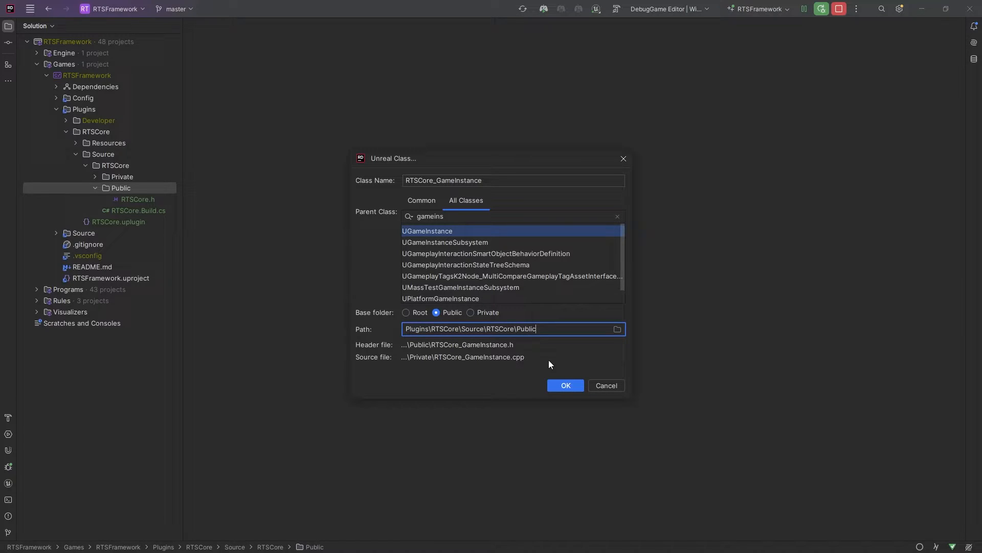
Extend the class path with \Framework\Managers under Public
{"action": "type", "text": "\\"}
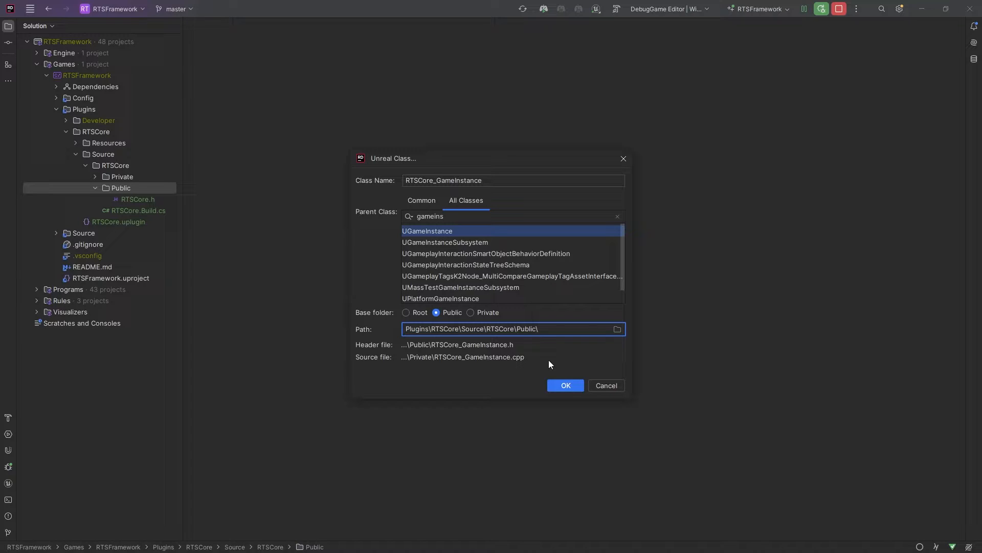
{"action": "type", "text": "Framework"}
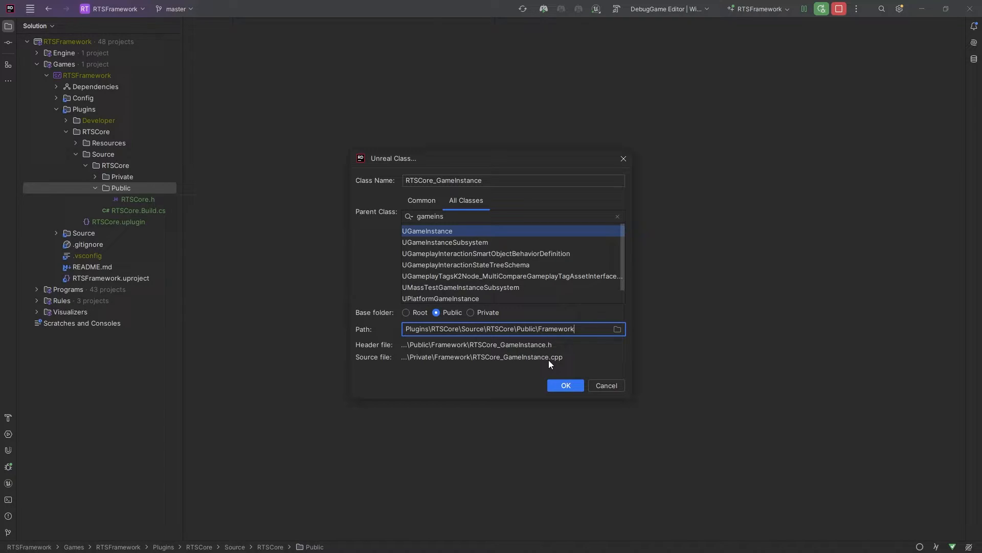
{"action": "type", "text": "\\"}
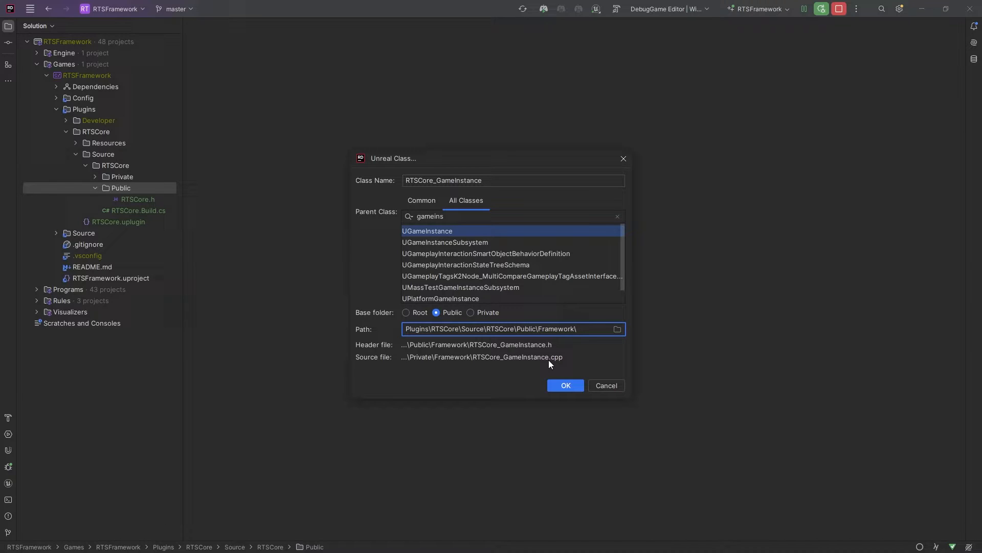
{"action": "type", "text": "Manage"}
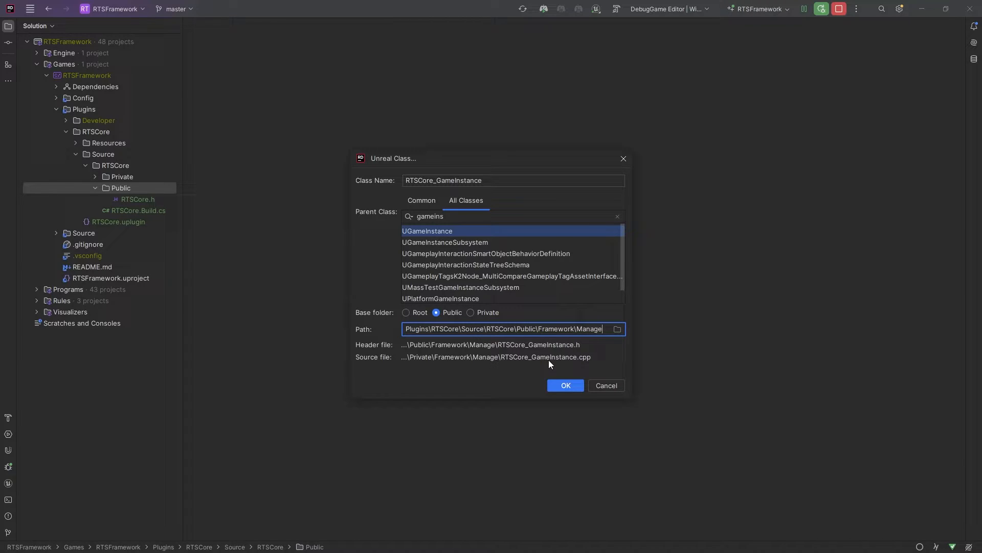
{"action": "type", "text": "rs"}
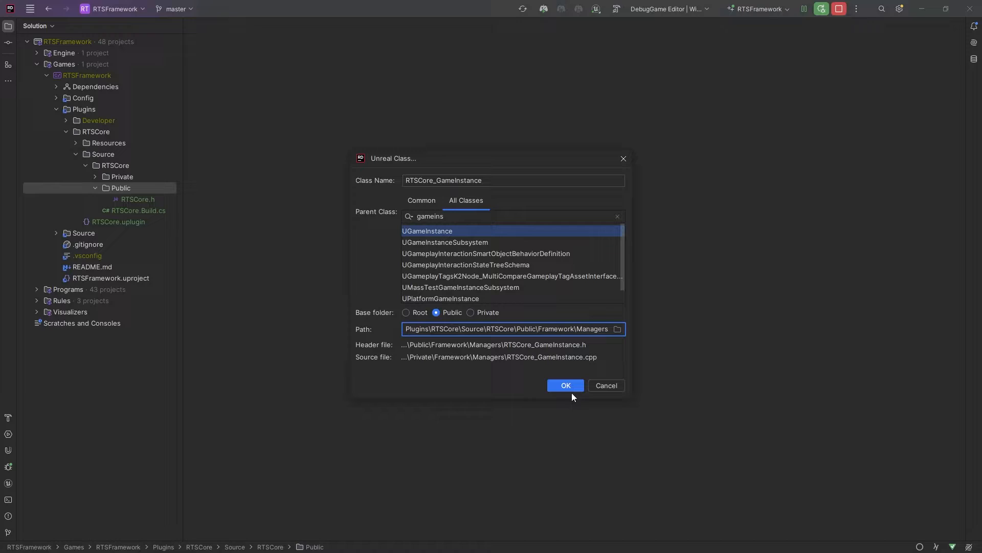
{"action": "left_click", "coordinate": [565, 384]}
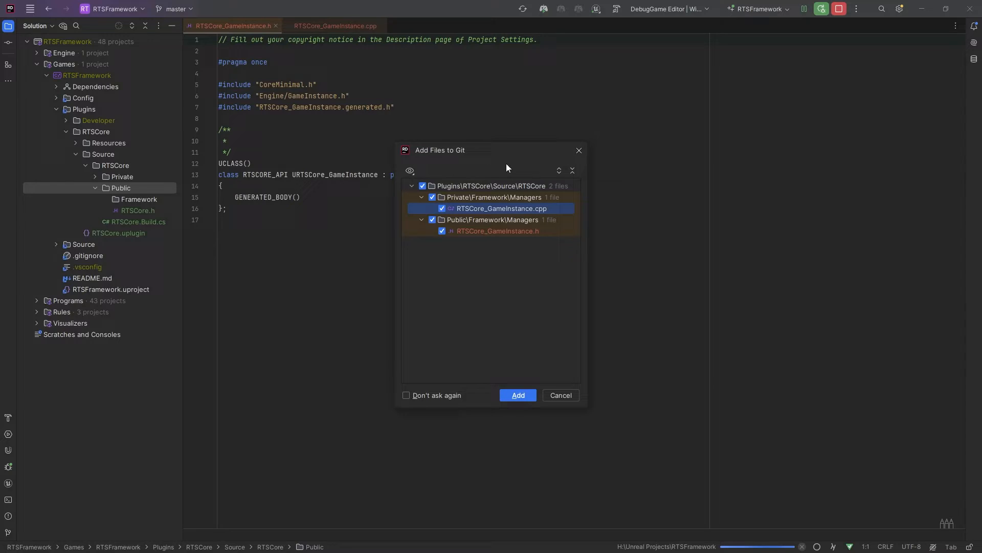
{"action": "left_click", "coordinate": [407, 395]}
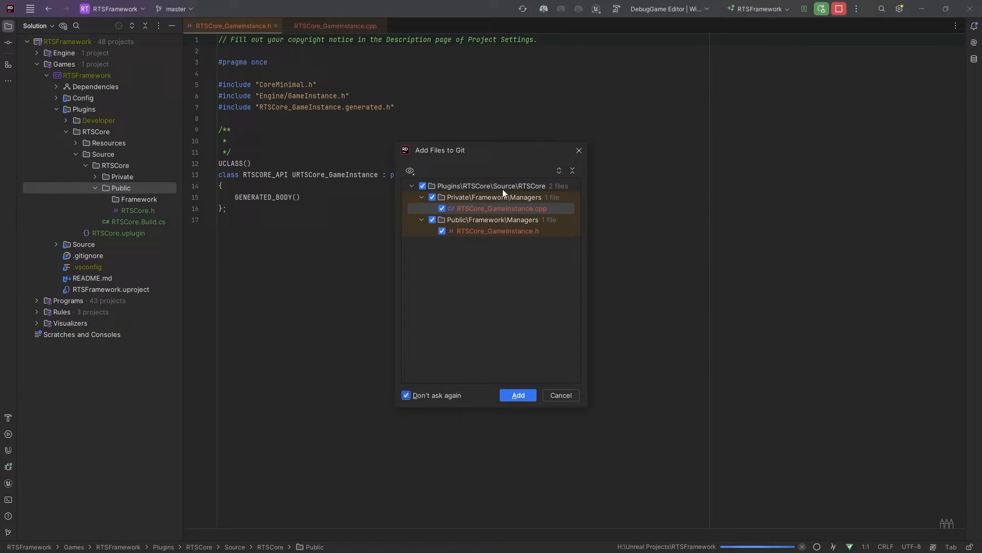
{"action": "mouse_move", "coordinate": [437, 198]}
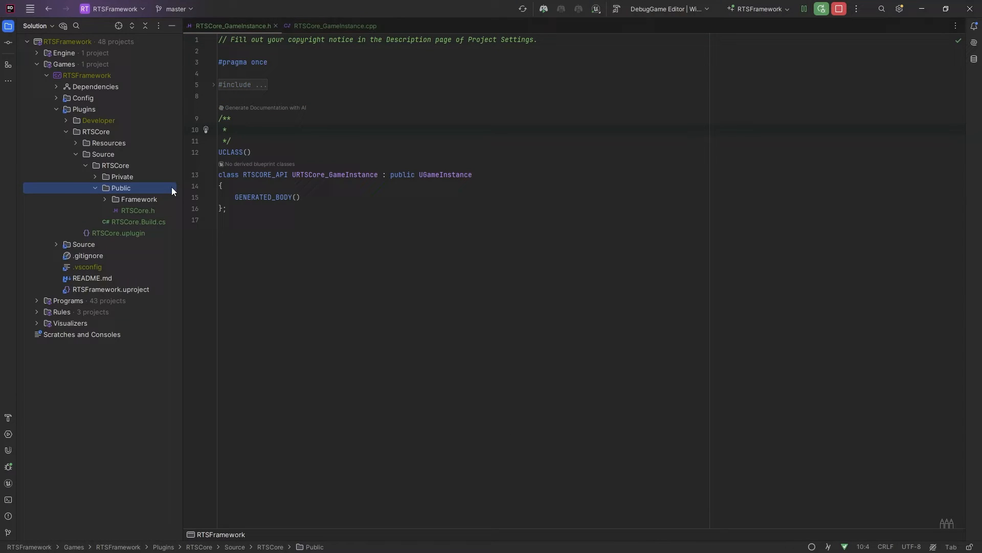
{"action": "left_click", "coordinate": [56, 243]}
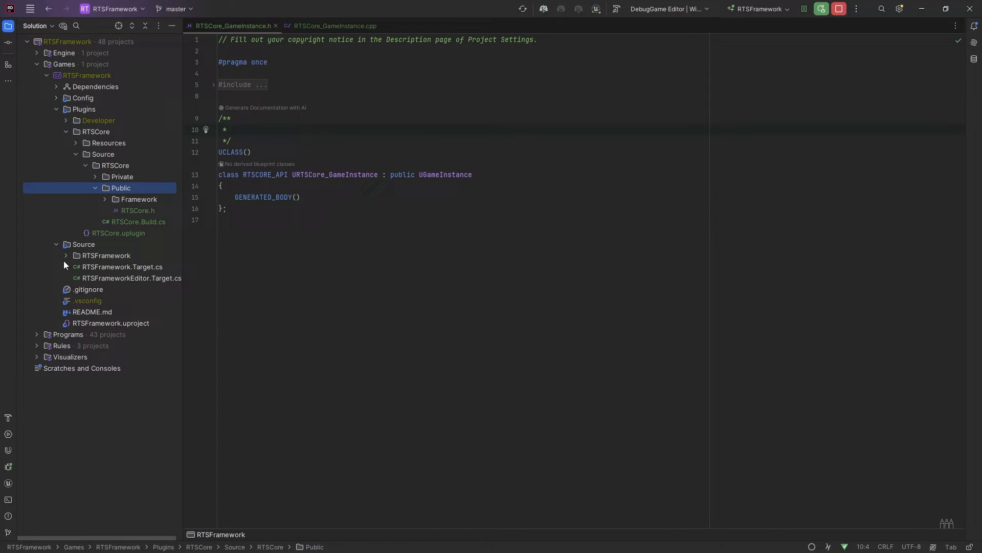
{"action": "left_click", "coordinate": [65, 256]}
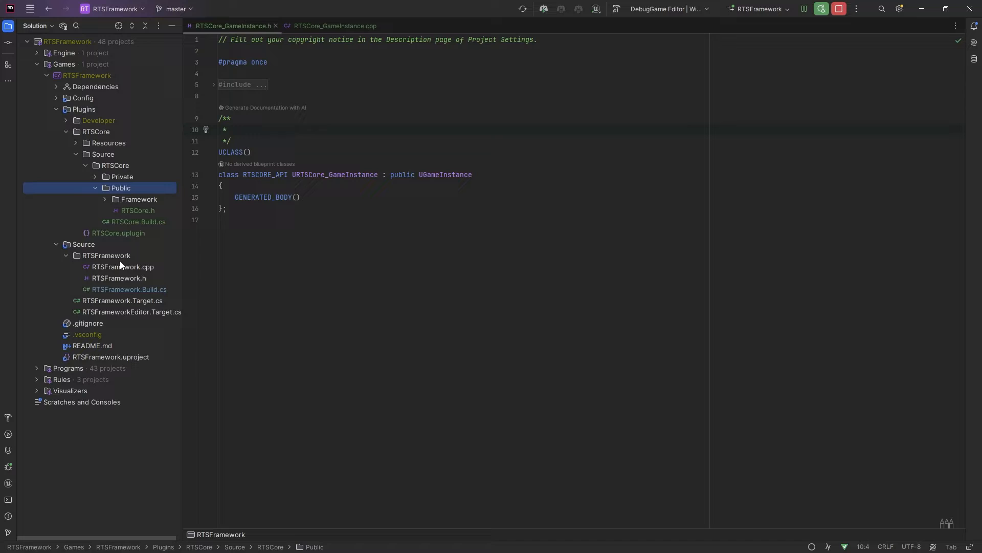
{"action": "left_click", "coordinate": [106, 256]}
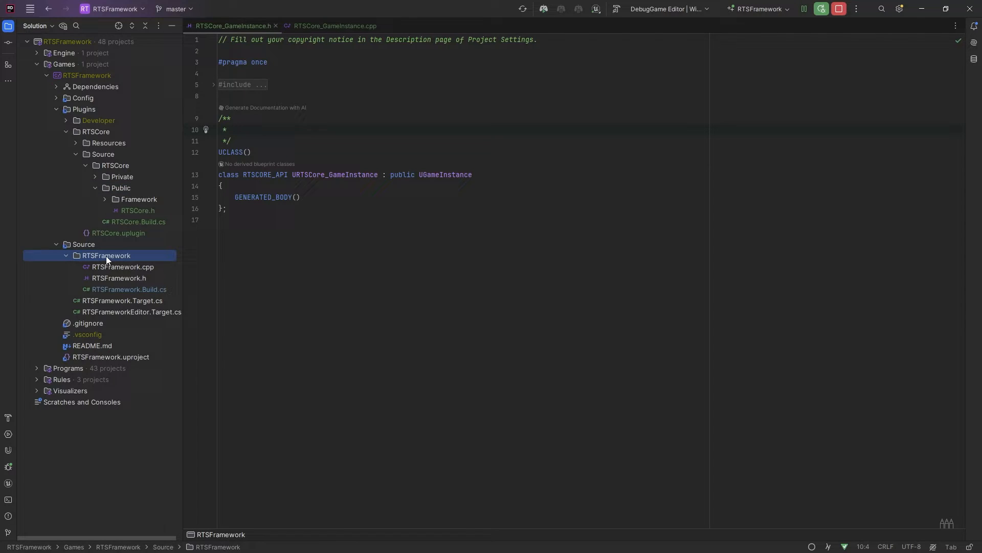
Add an Unreal class RF_GameInstance under RTSFramework with URTSCore_GameInstance as parent
{"action": "right_click", "coordinate": [105, 255]}
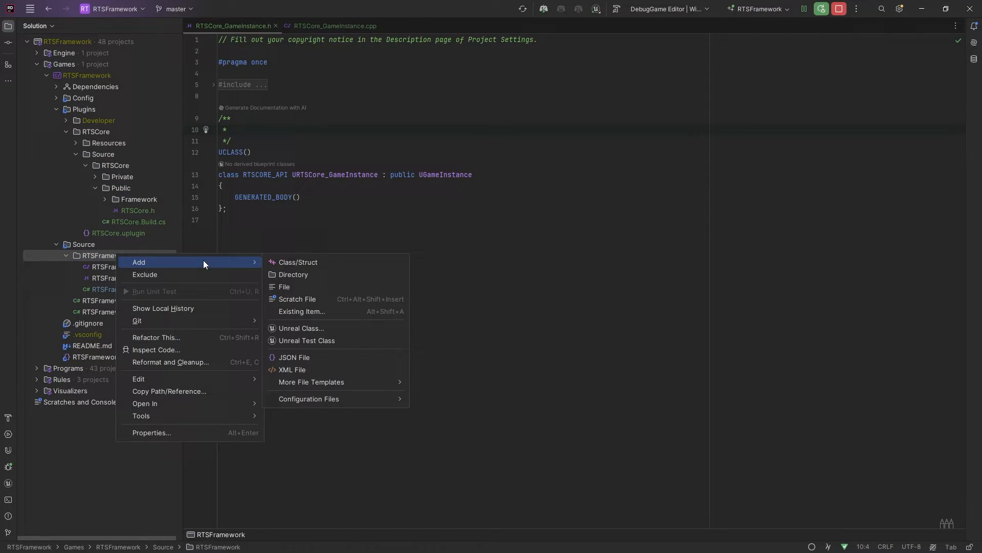
{"action": "mouse_move", "coordinate": [148, 274]}
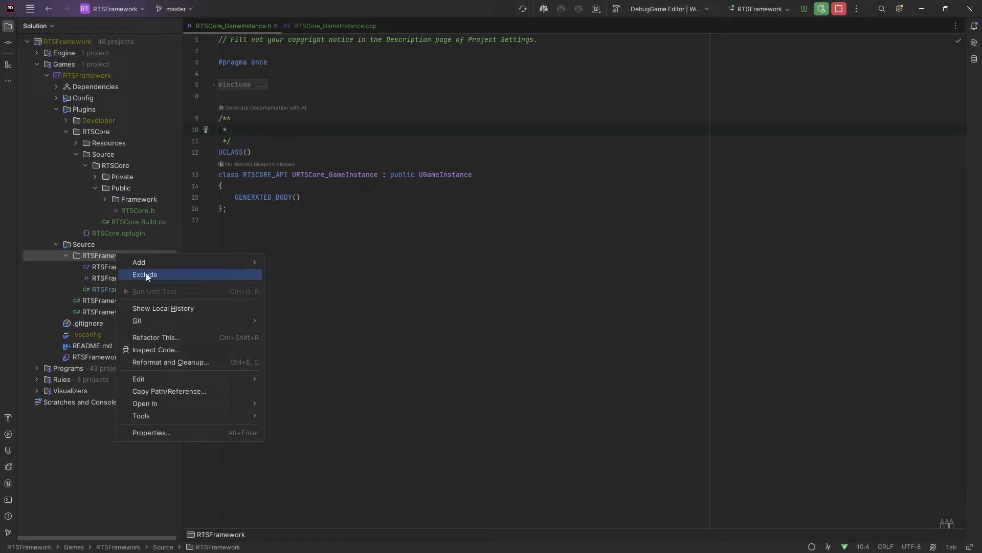
{"action": "mouse_move", "coordinate": [162, 262]}
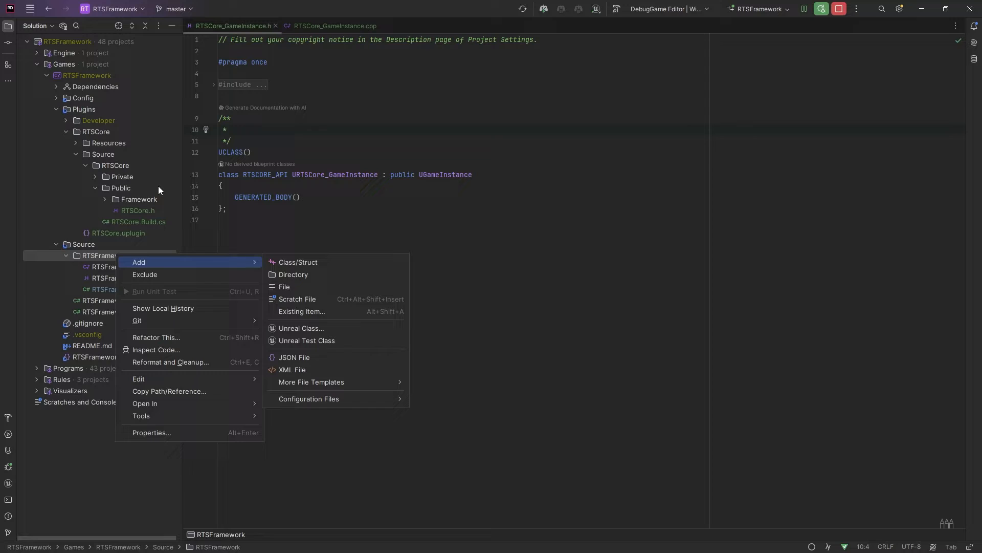
{"action": "mouse_move", "coordinate": [188, 289]}
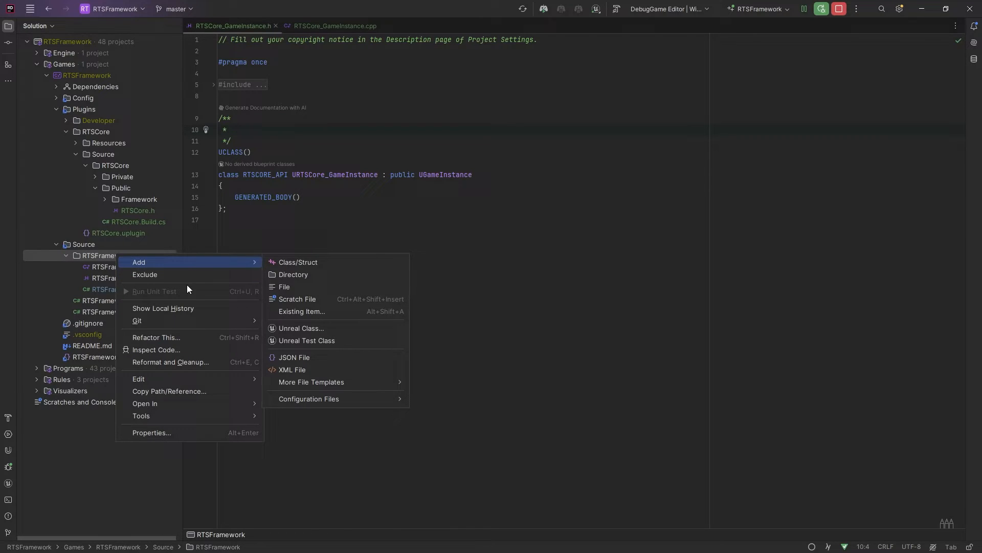
{"action": "left_click", "coordinate": [301, 327]}
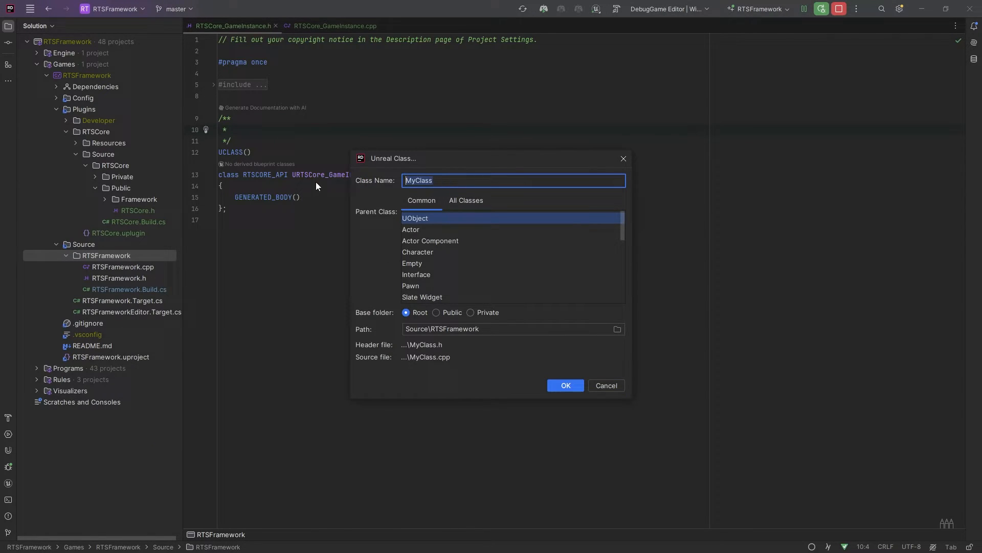
{"action": "mouse_move", "coordinate": [382, 270]}
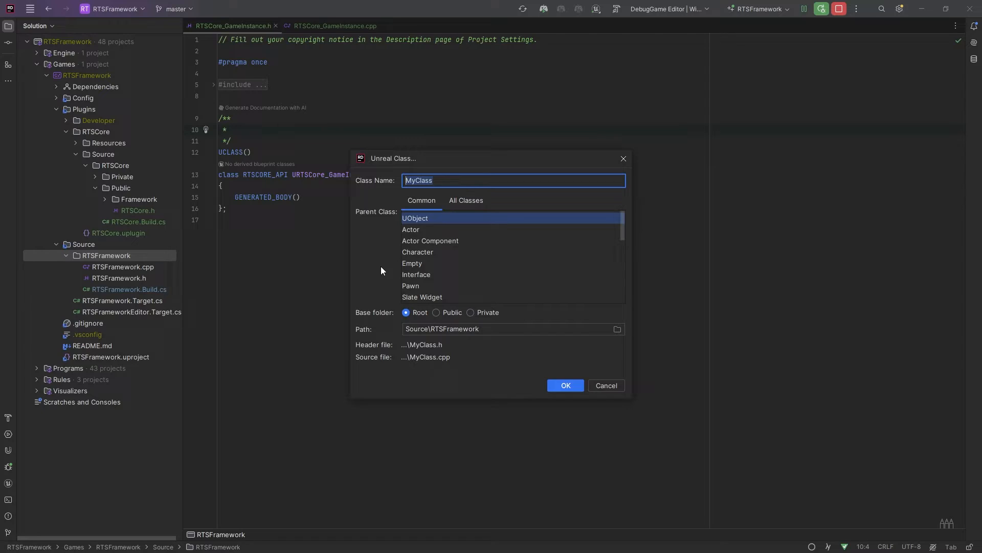
{"action": "type", "text": "RTS"}
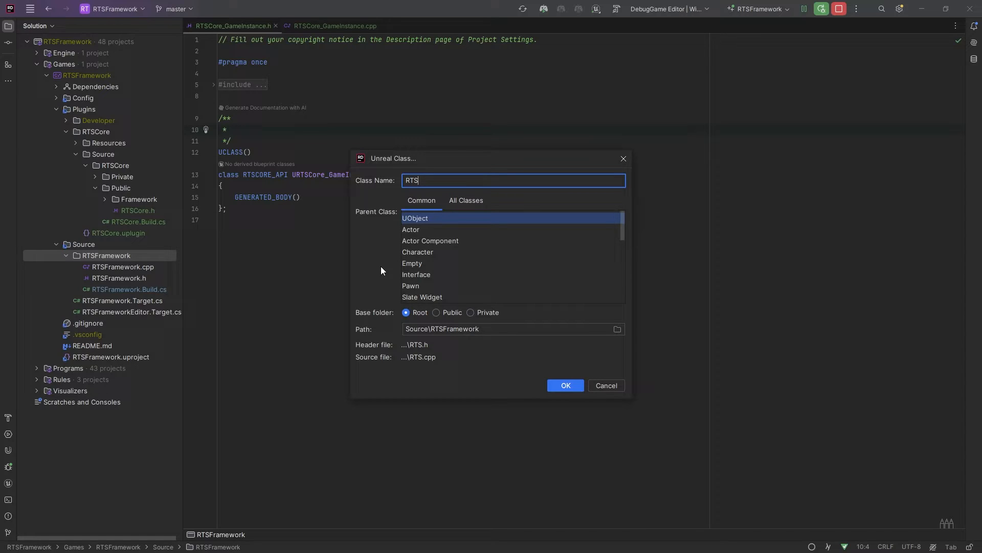
{"action": "key", "text": "Backspace"}
{"action": "type", "text": "RF_GameInstance"}
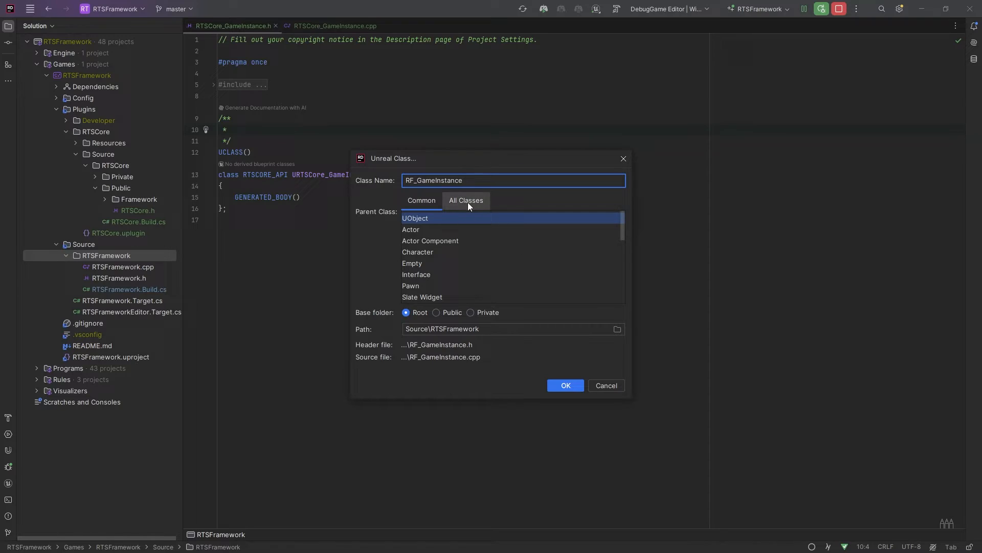
{"action": "left_click", "coordinate": [467, 201]}
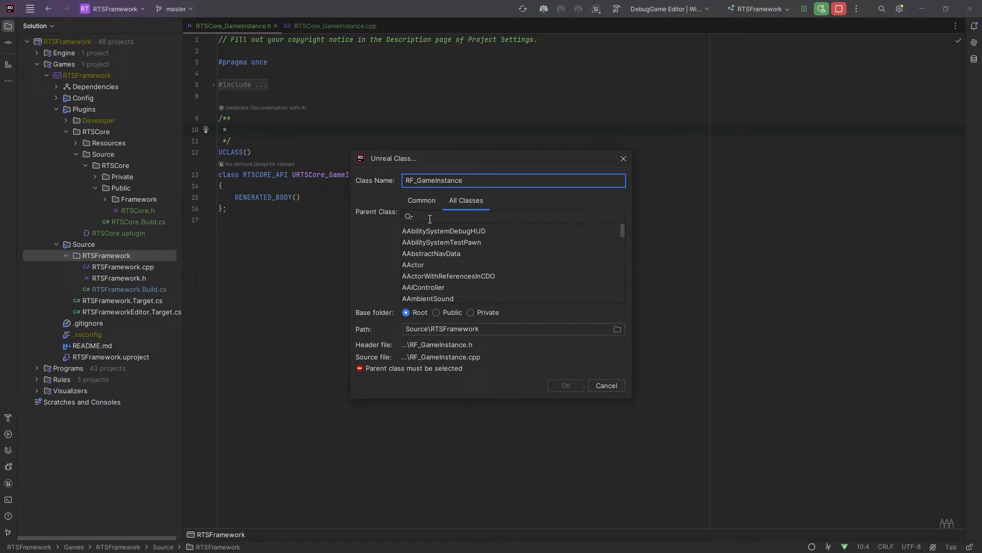
{"action": "type", "text": "core_"}
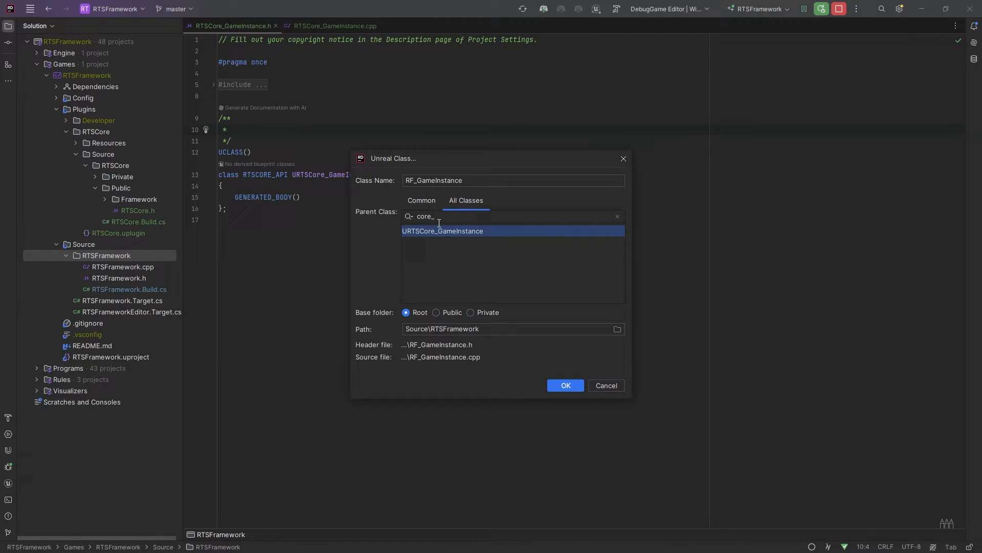
Set its path to …\Framework\Managers and create the class files
{"action": "left_click", "coordinate": [502, 329]}
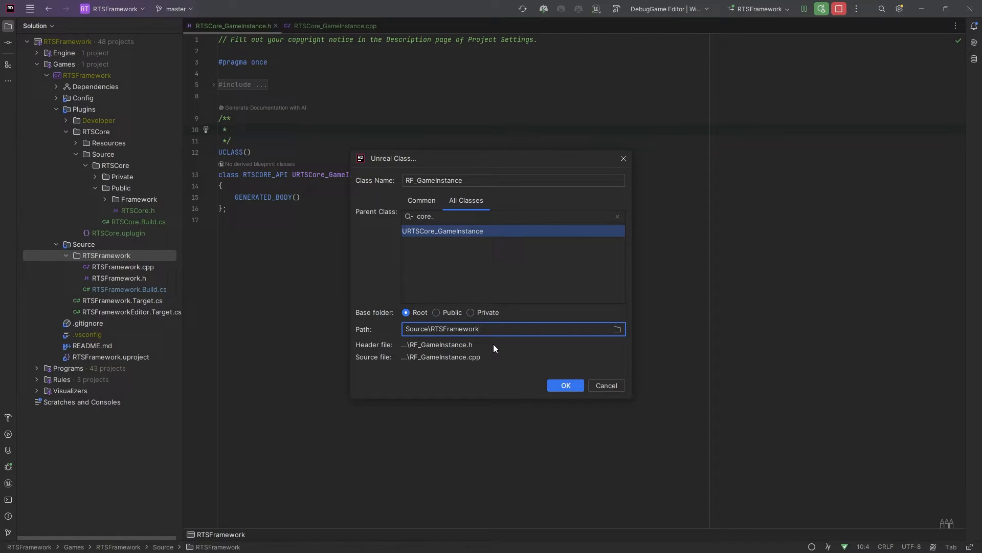
{"action": "type", "text": "\\Framework\\"}
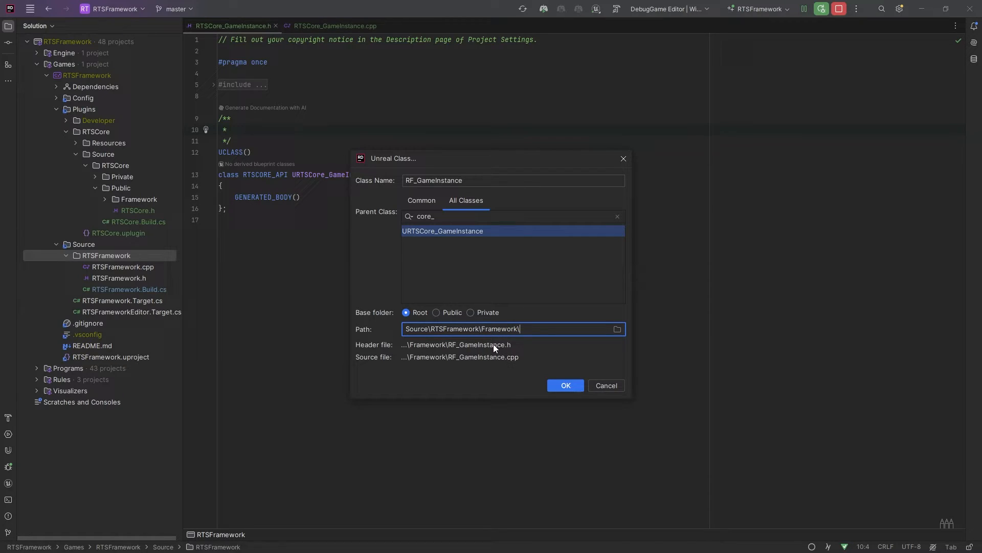
{"action": "type", "text": "Managers"}
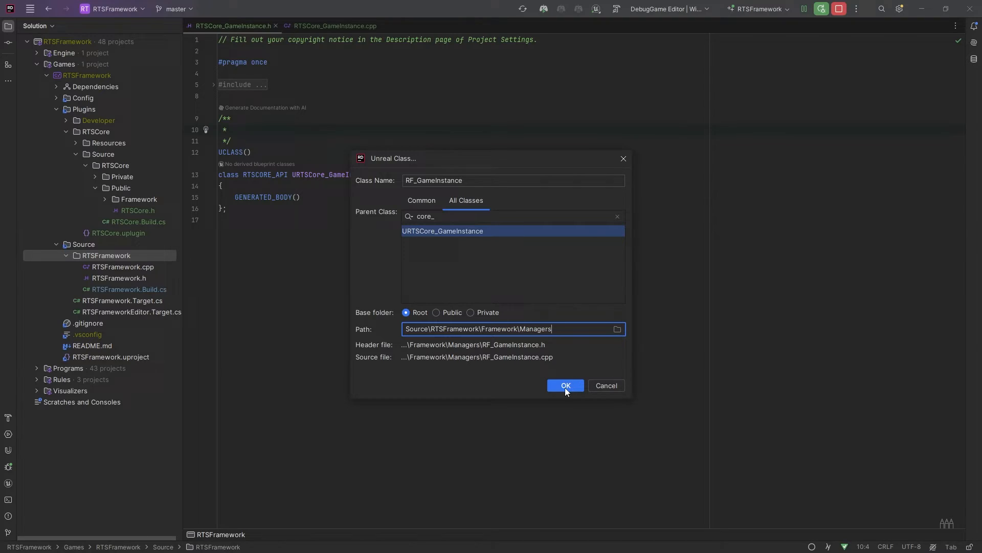
{"action": "left_click", "coordinate": [565, 385]}
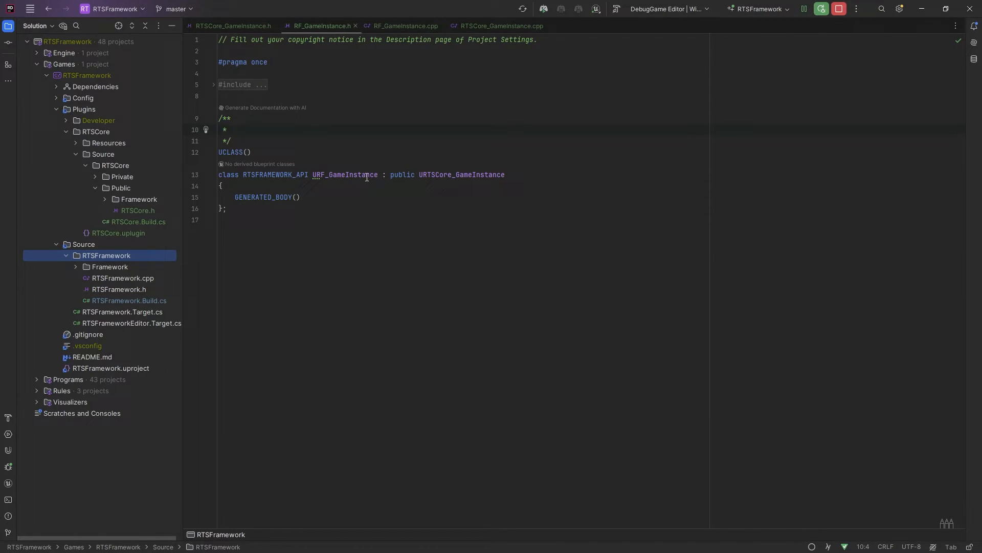
{"action": "mouse_move", "coordinate": [112, 137]}
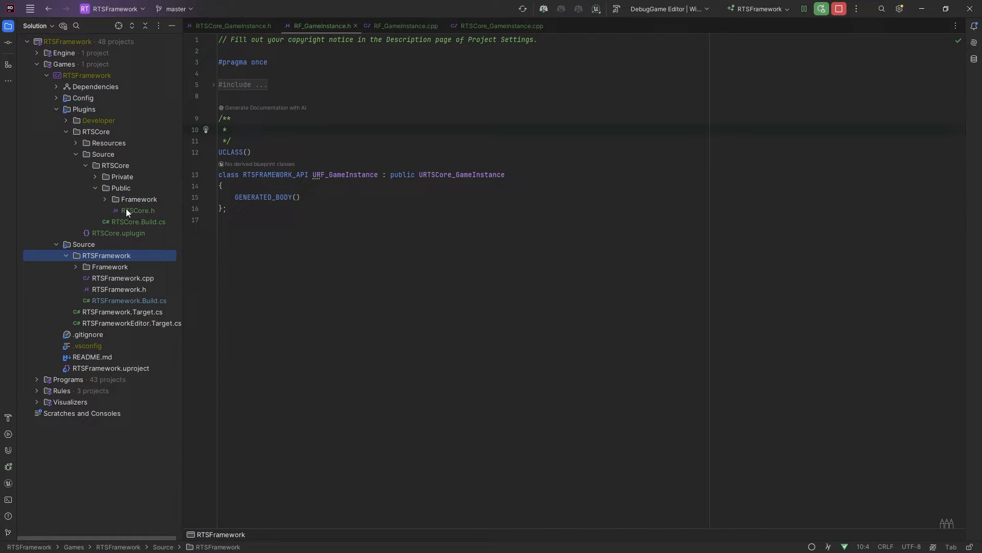
{"action": "mouse_move", "coordinate": [118, 262]}
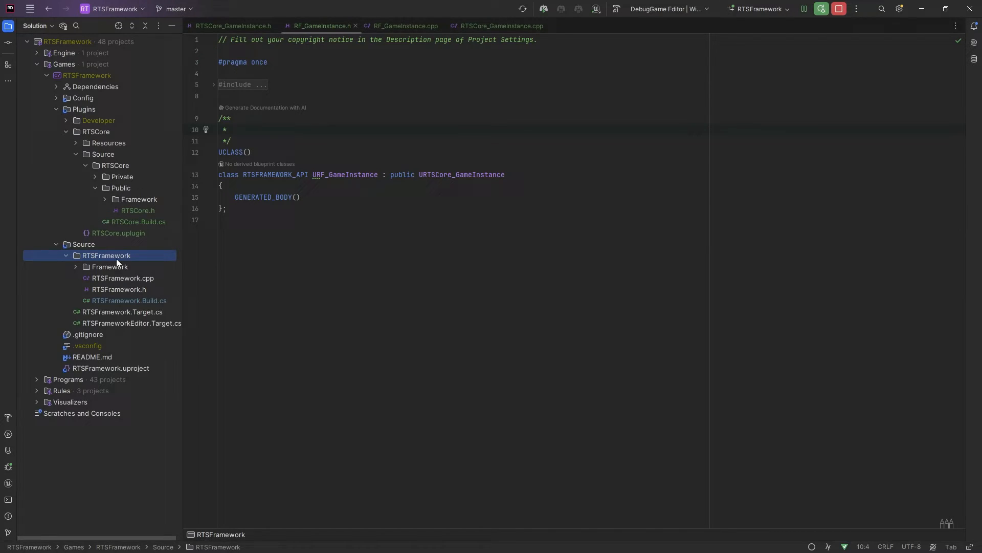
Declare URF_GameInstance(const FObjectInitializer& ObjectInitializer) in RF_GameInstance.h
{"action": "left_click", "coordinate": [110, 266]}
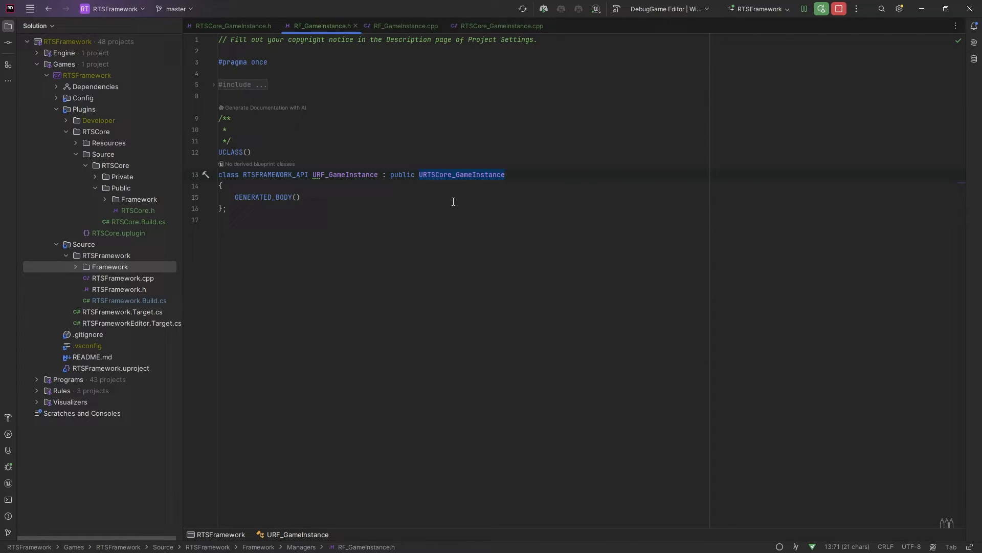
{"action": "mouse_move", "coordinate": [449, 336]}
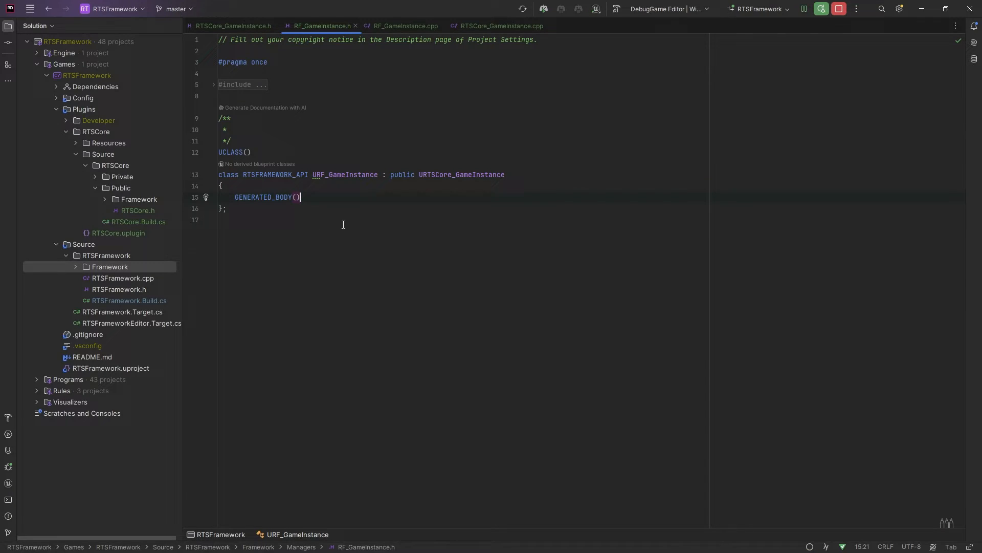
{"action": "type", "text": "URF_GameInstance()"}
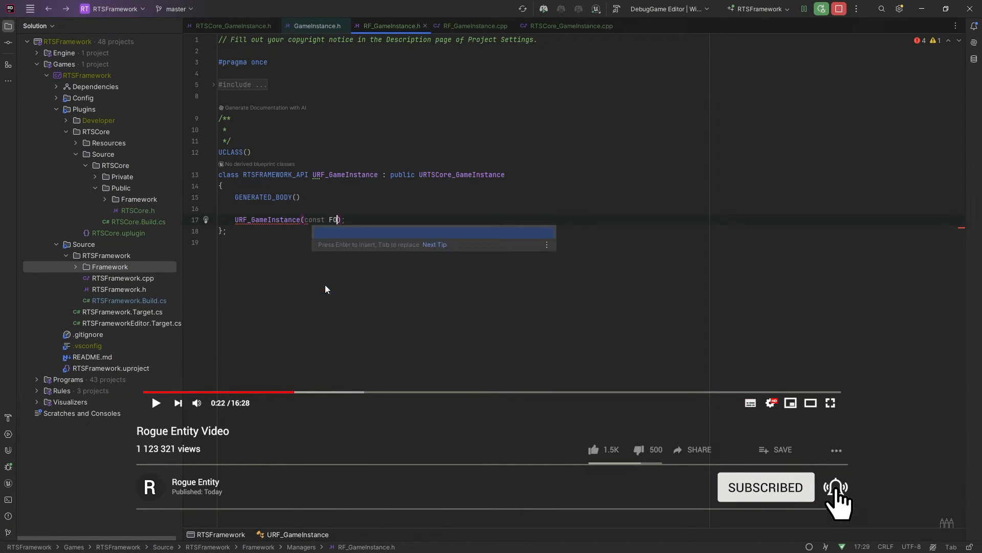
{"action": "type", "text": "bjectInitializer"}
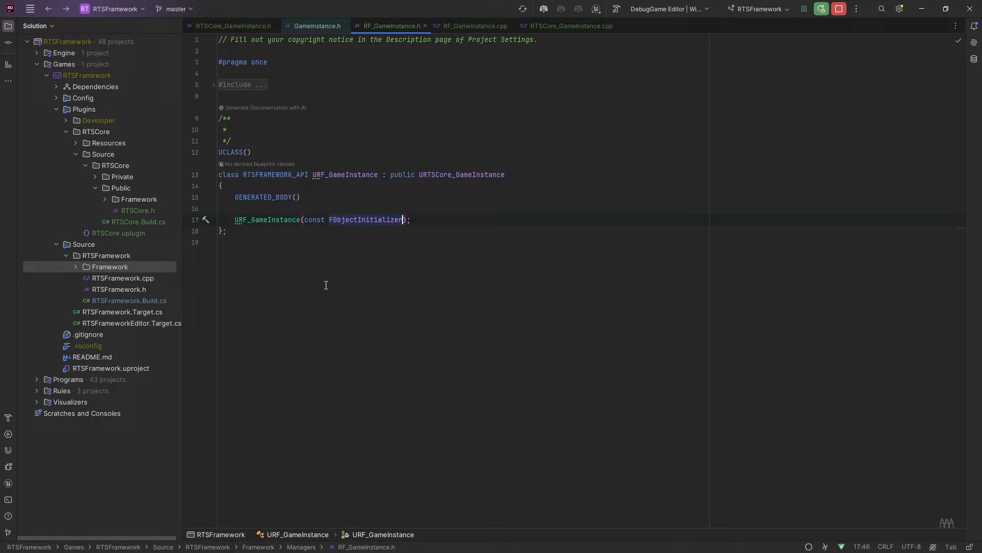
{"action": "type", "text": "& ObjectInitializer"}
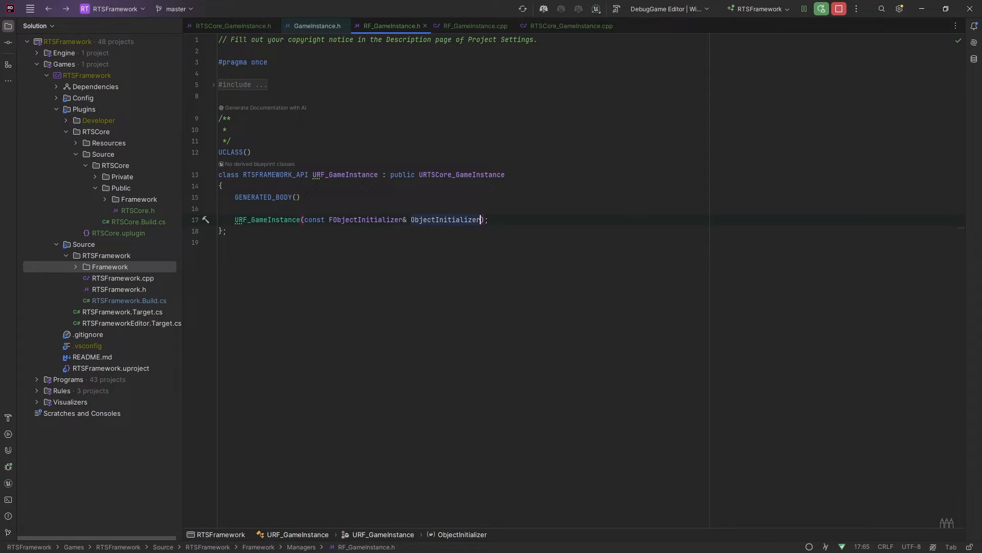
{"action": "mouse_move", "coordinate": [306, 291]}
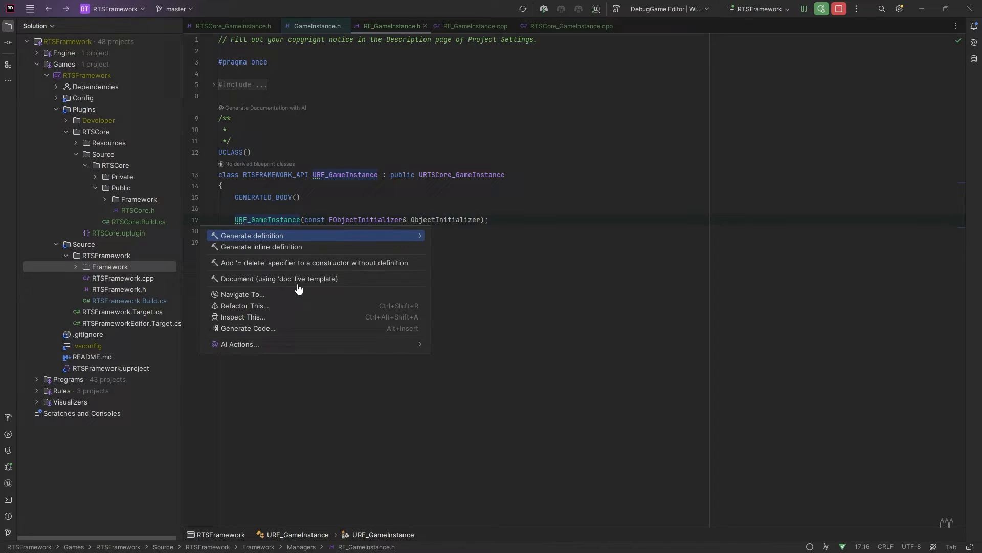
Append : Super(ObjectInitializer) to the RF_GameInstance constructor definition in the .cpp
{"action": "left_click", "coordinate": [253, 235]}
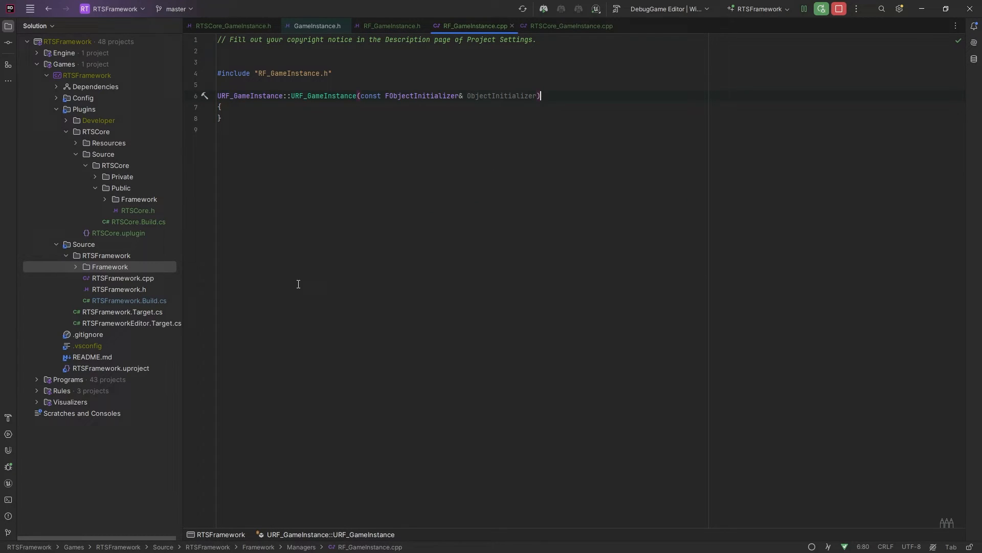
{"action": "type", "text": ":"}
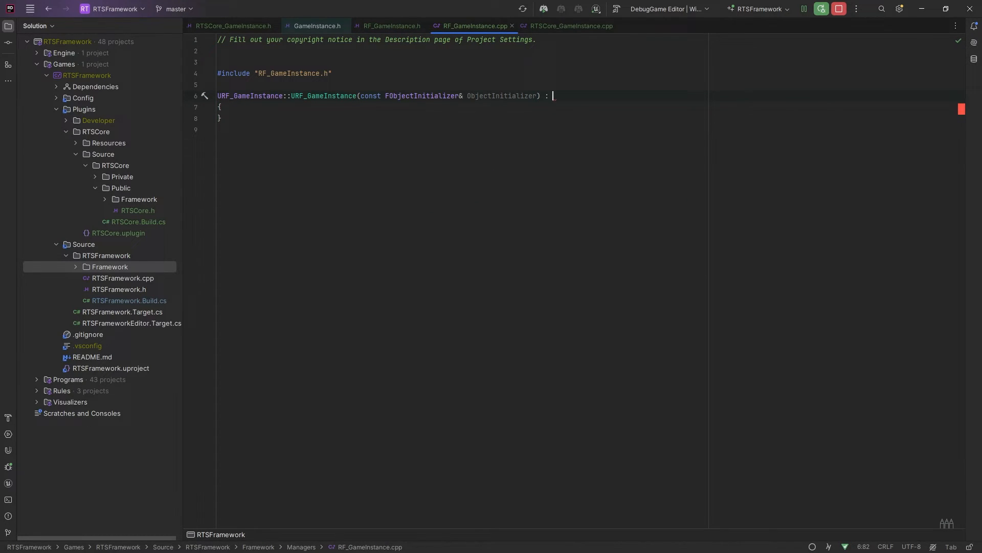
{"action": "type", "text": "Super()"}
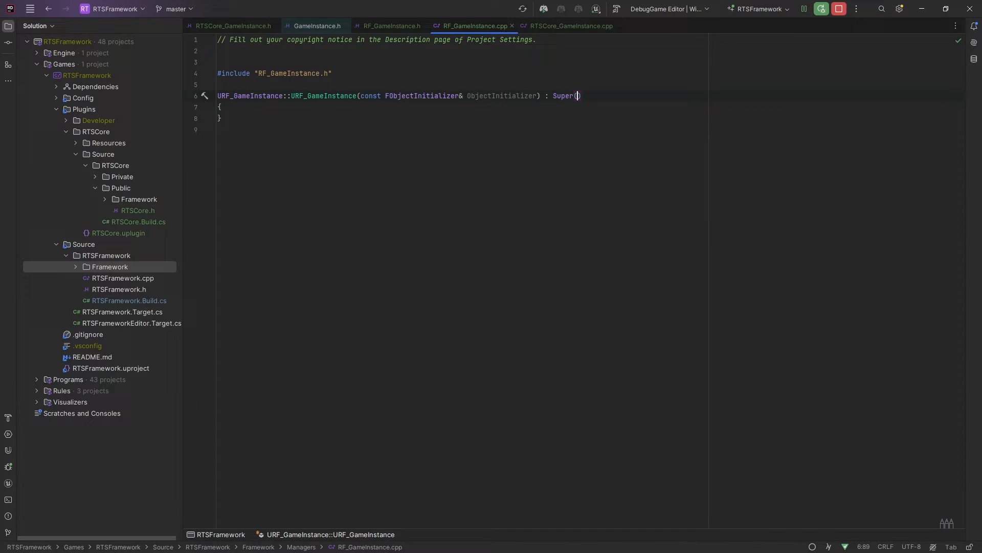
{"action": "type", "text": "ObjectInitializer"}
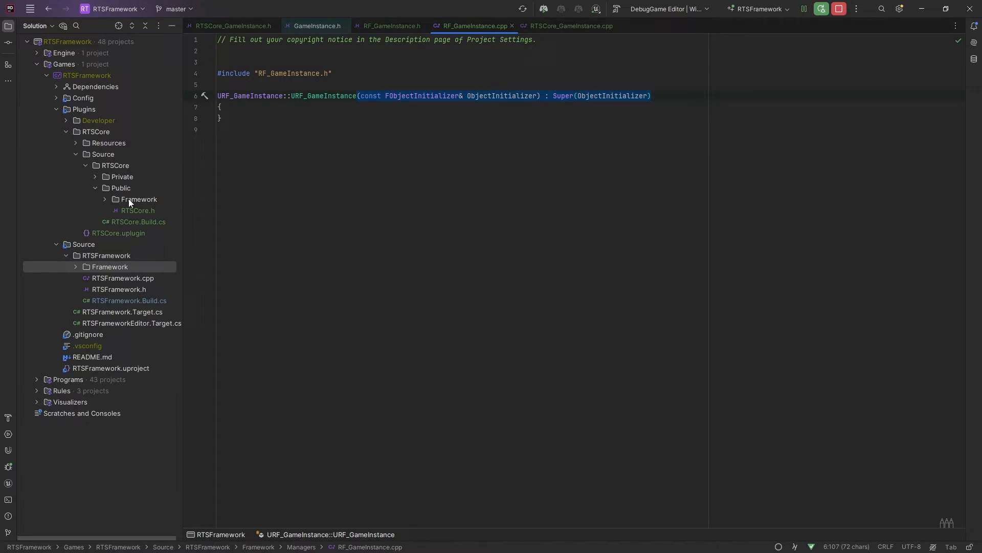
Add the URTSCore_GameInstance FObjectInitializer constructor to its header and source, forwarding to Super
{"action": "left_click", "coordinate": [104, 199]}
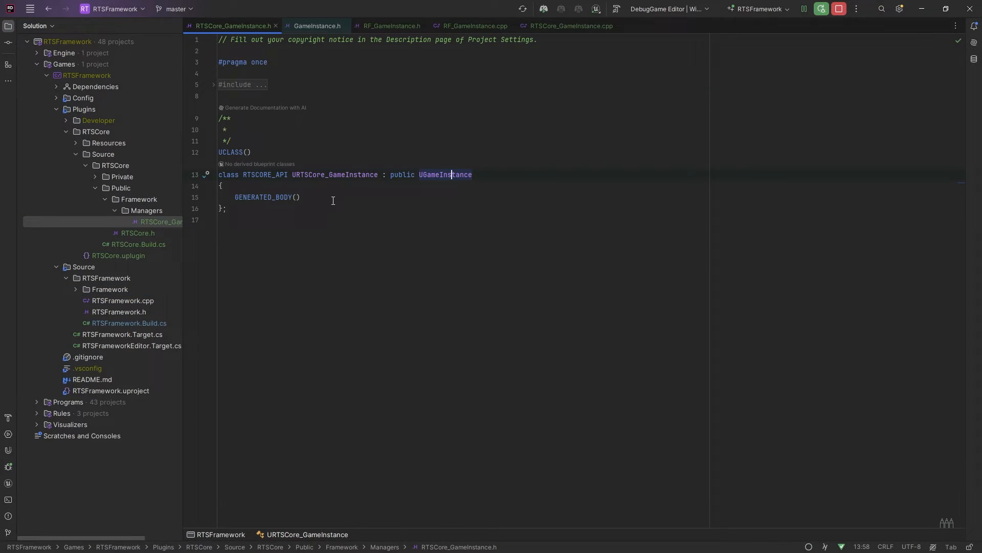
{"action": "type", "text": "(const FObjectInitializer& ObjectInitializer) : Super(ObjectInitializer)"}
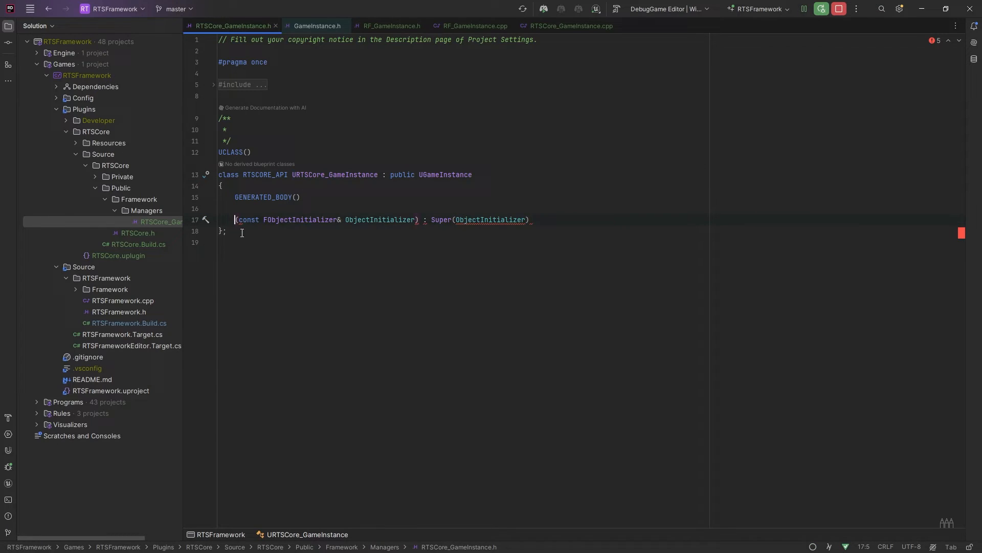
{"action": "type", "text": "URTSCore_GameInstance"}
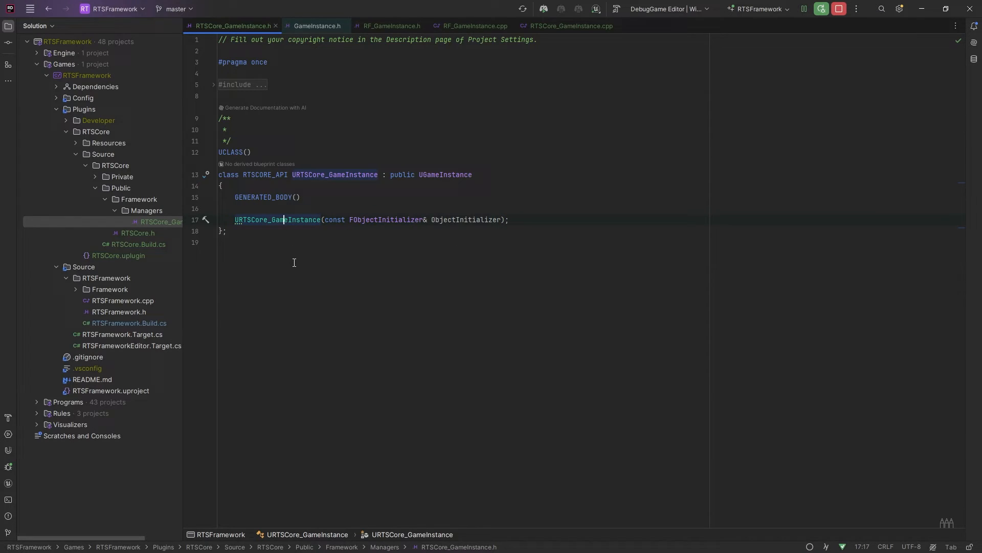
{"action": "left_click", "coordinate": [571, 25]}
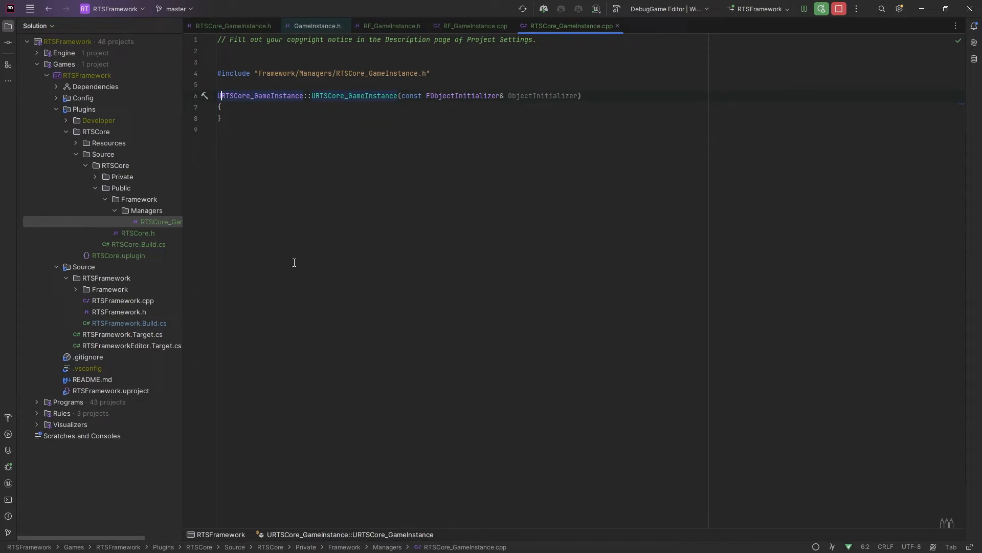
{"action": "type", "text": ": Super(ObjectInitializer)"}
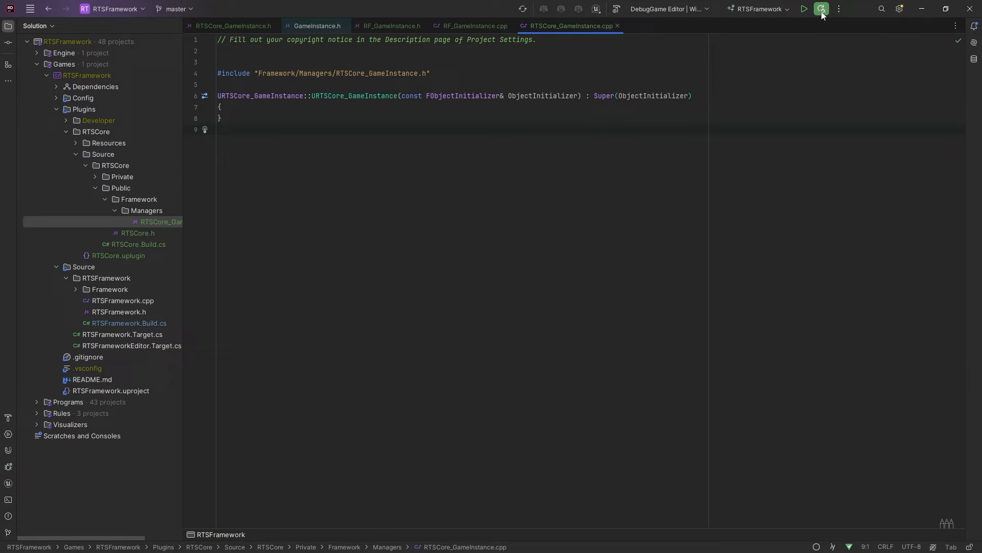
Build, then add public: above the constructors in RTSCore_GameInstance.h and RF_GameInstance.h
{"action": "left_click", "coordinate": [821, 8]}
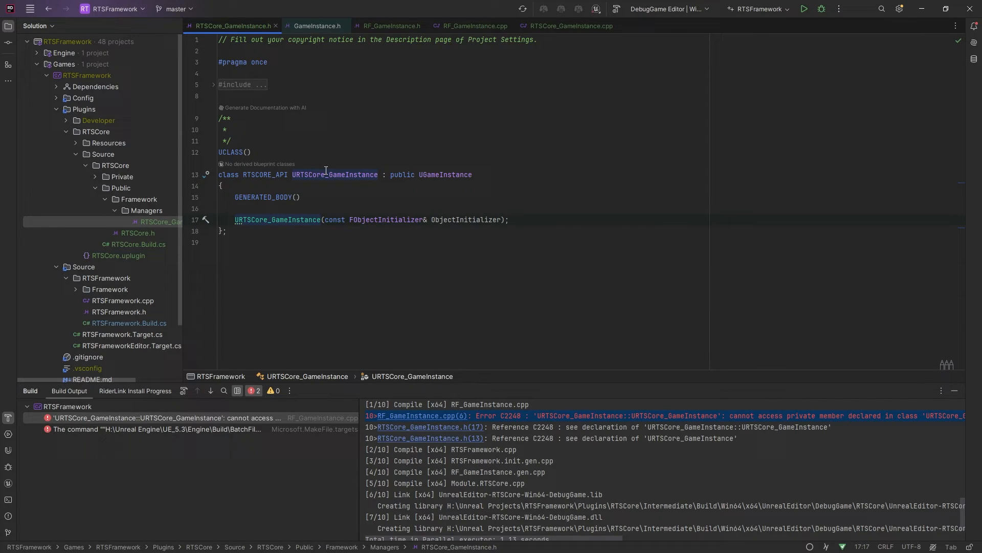
{"action": "mouse_move", "coordinate": [344, 246]}
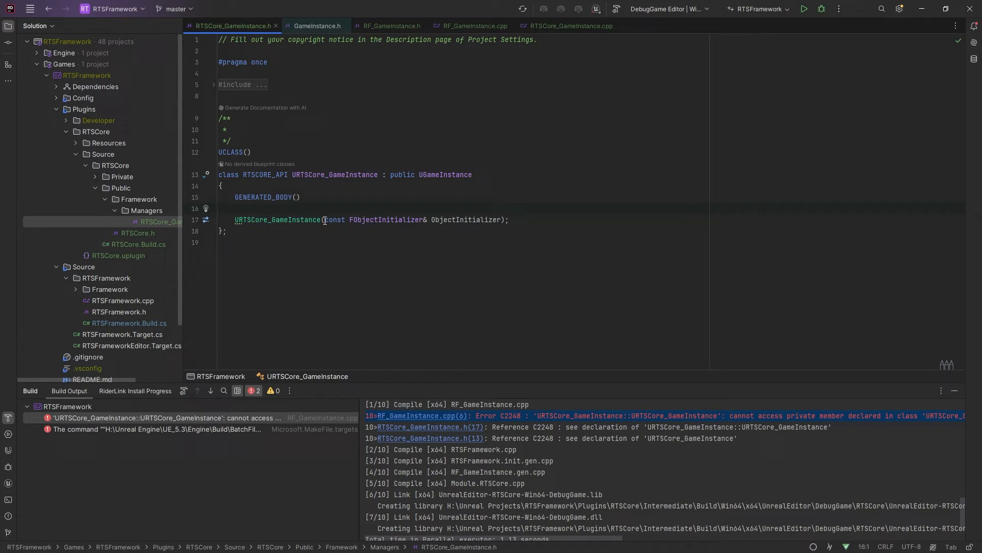
{"action": "type", "text": "public"}
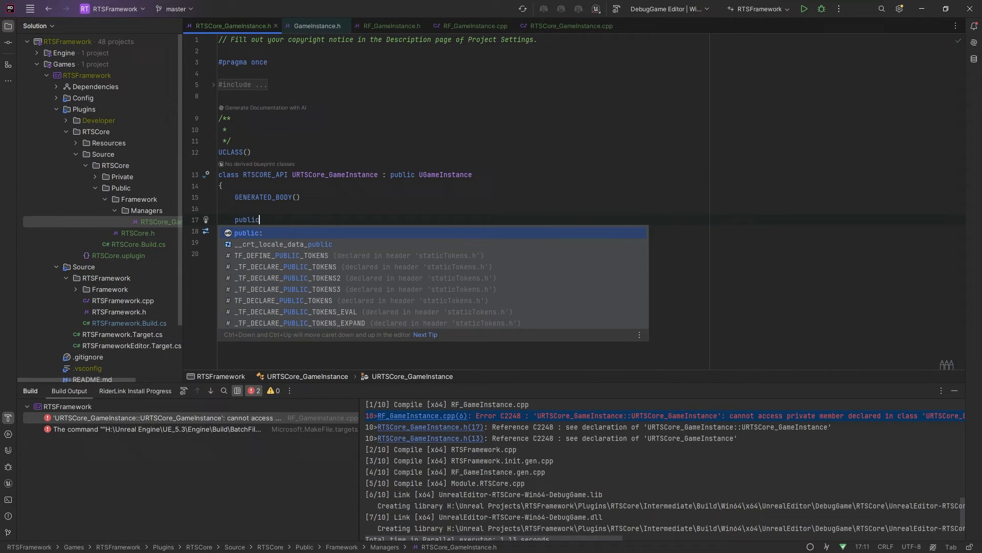
{"action": "key", "text": "Enter"}
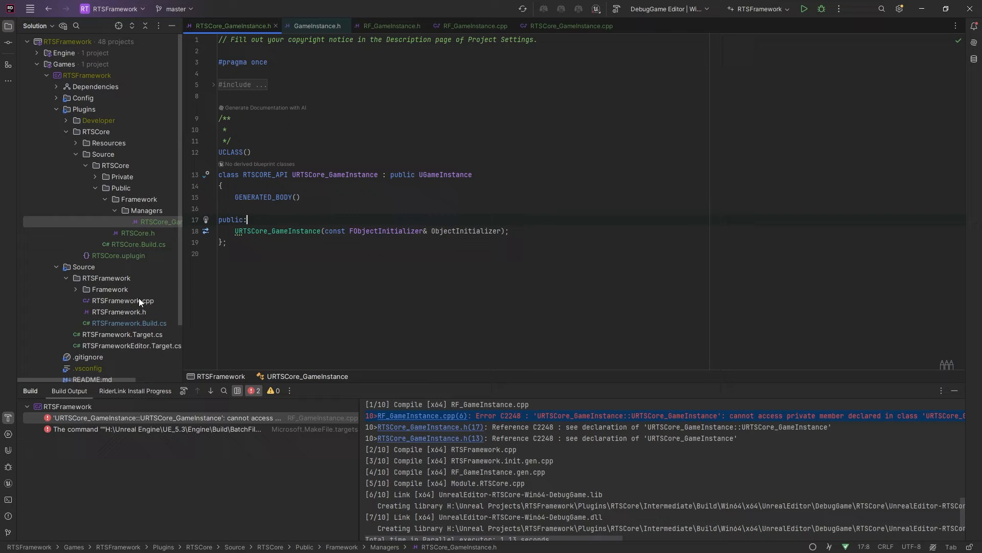
{"action": "left_click", "coordinate": [111, 288]}
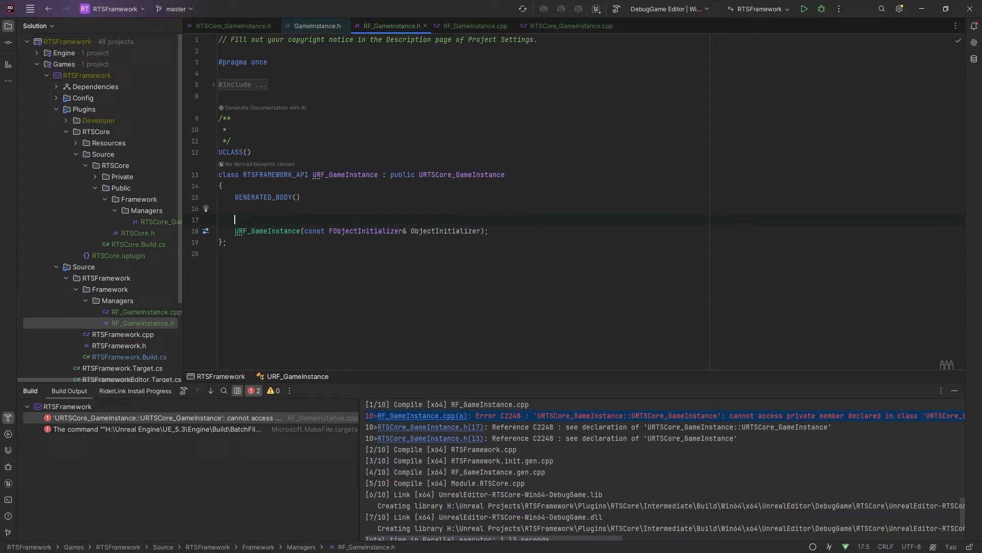
{"action": "type", "text": "public:"}
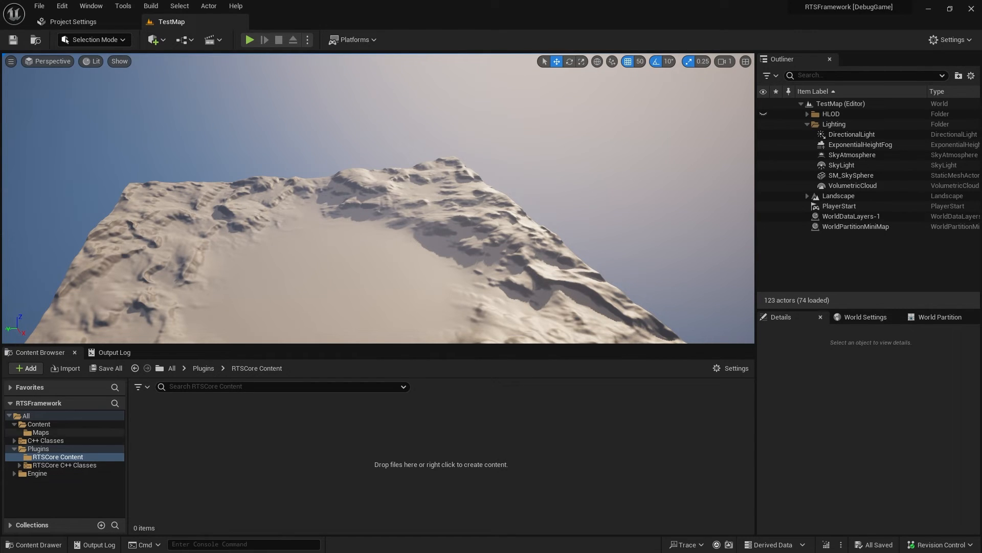
{"action": "mouse_move", "coordinate": [55, 471]}
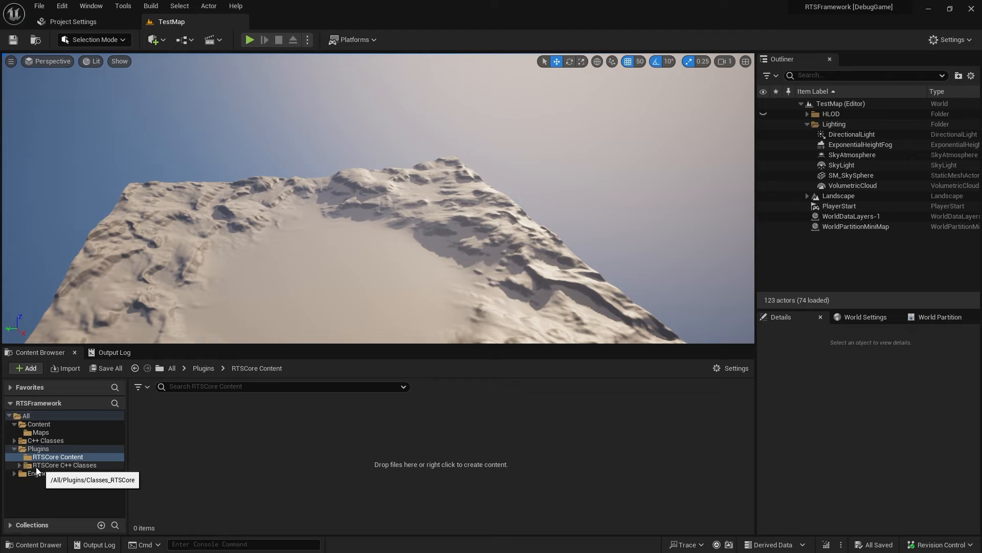
Expand the RTSCore C++ Classes folder in the Content Browser and go to Project Settings
{"action": "left_click", "coordinate": [65, 464]}
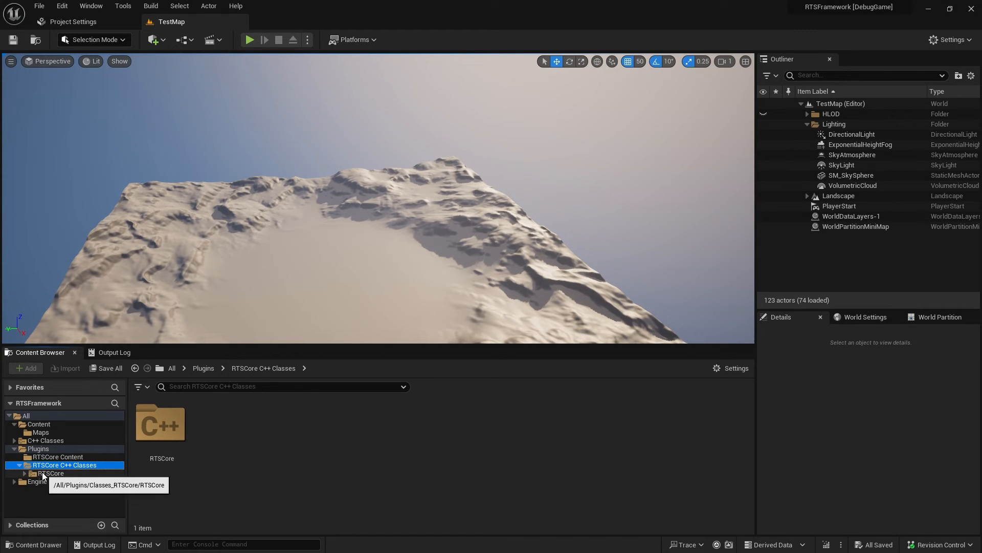
{"action": "left_click", "coordinate": [24, 473]}
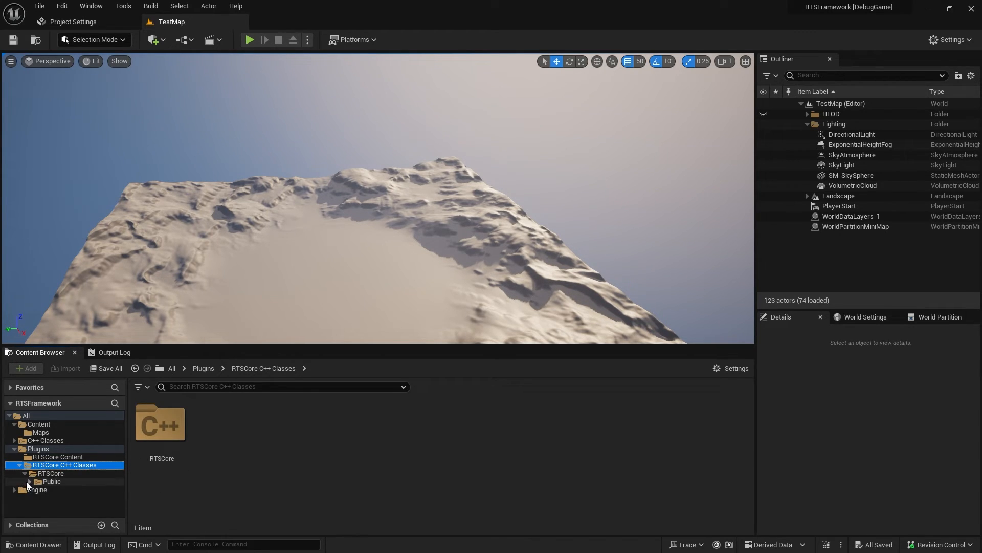
{"action": "left_click", "coordinate": [68, 498]}
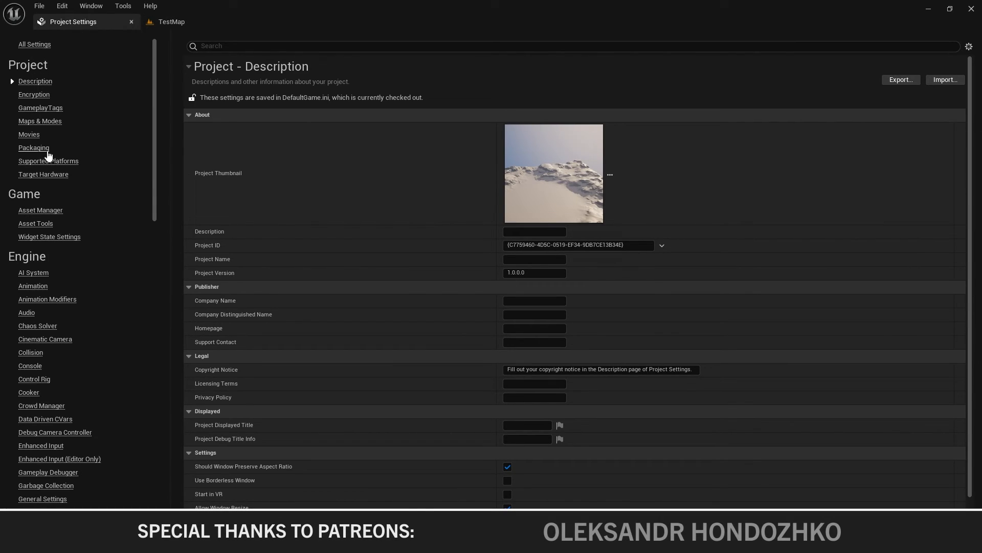
In Maps & Modes, choose RF_GameInstance as the Game Instance Class
{"action": "left_click", "coordinate": [40, 121]}
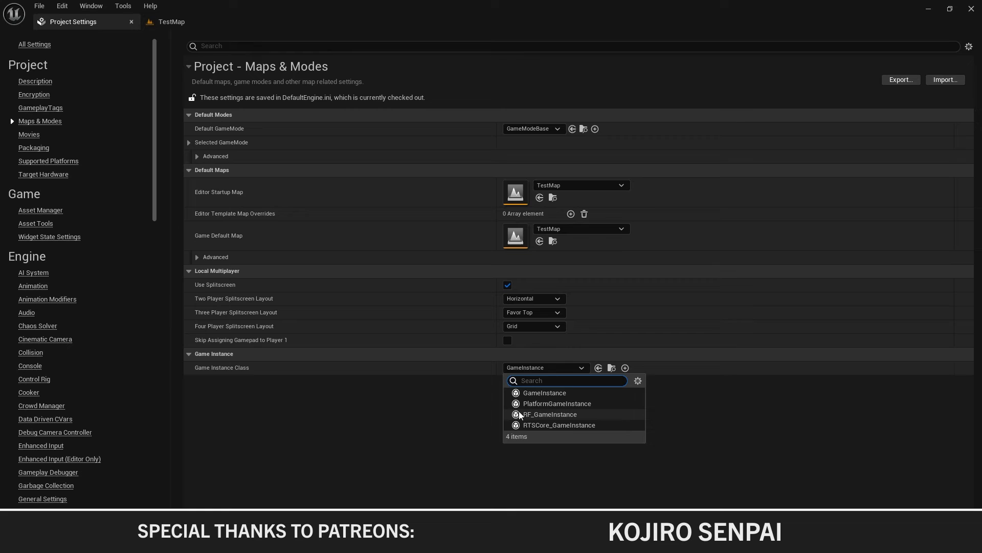
{"action": "mouse_move", "coordinate": [552, 418]}
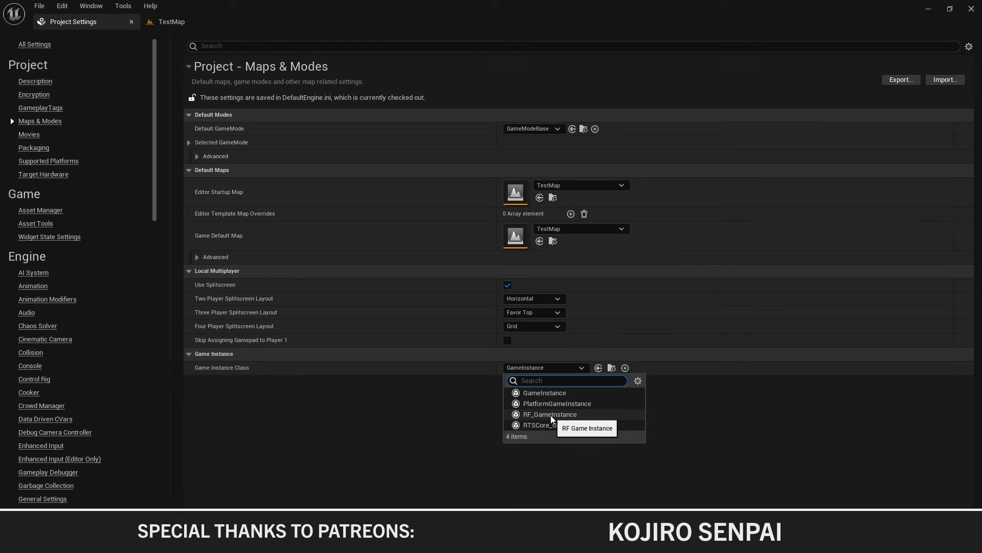
{"action": "left_click", "coordinate": [549, 414]}
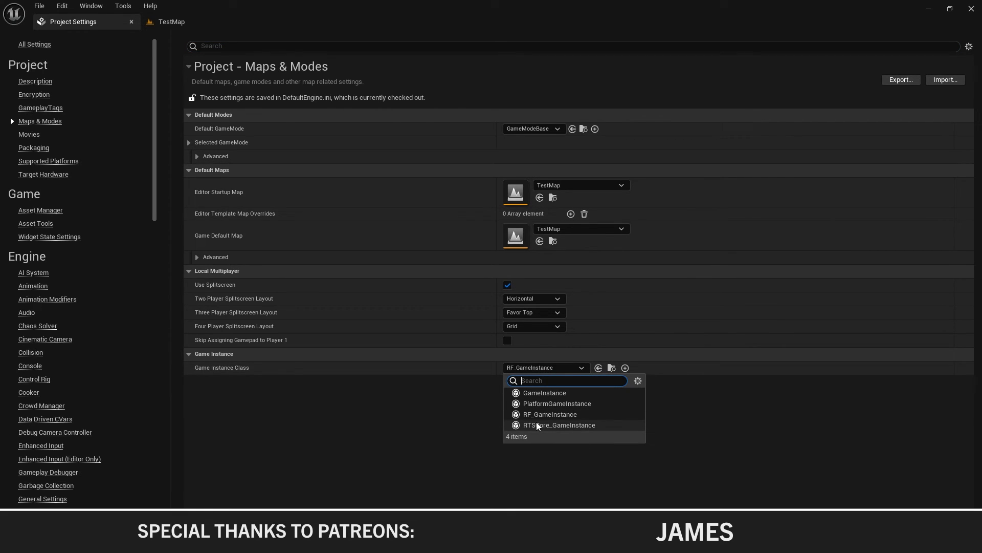
{"action": "mouse_move", "coordinate": [545, 429]}
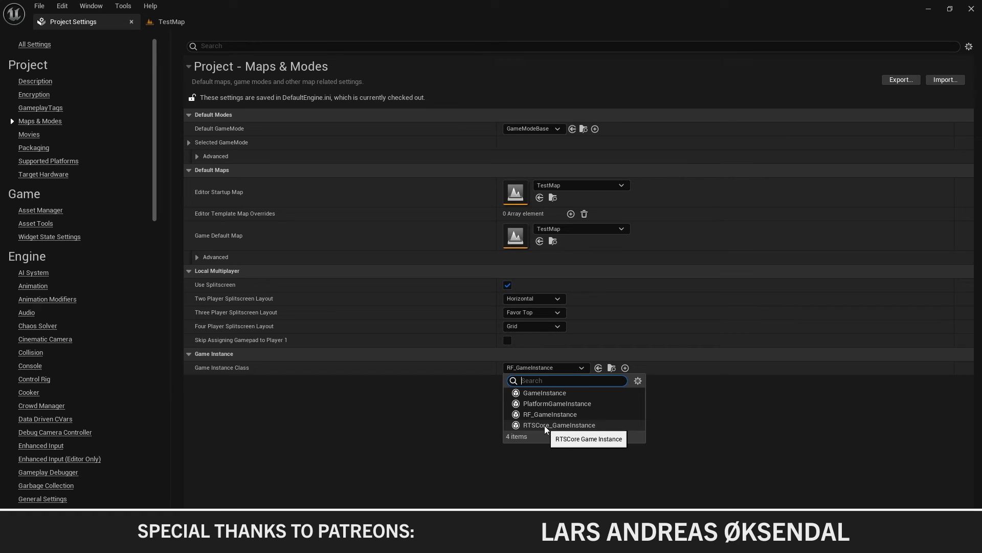